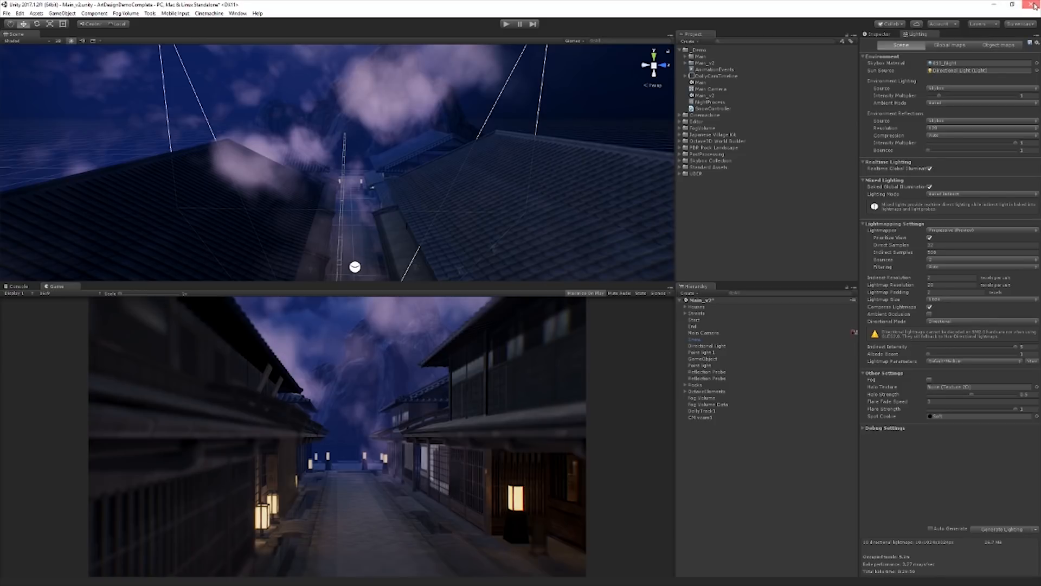
Leave the modified Main_v2.unity scene, saving its changes at the prompt.
click(1034, 5)
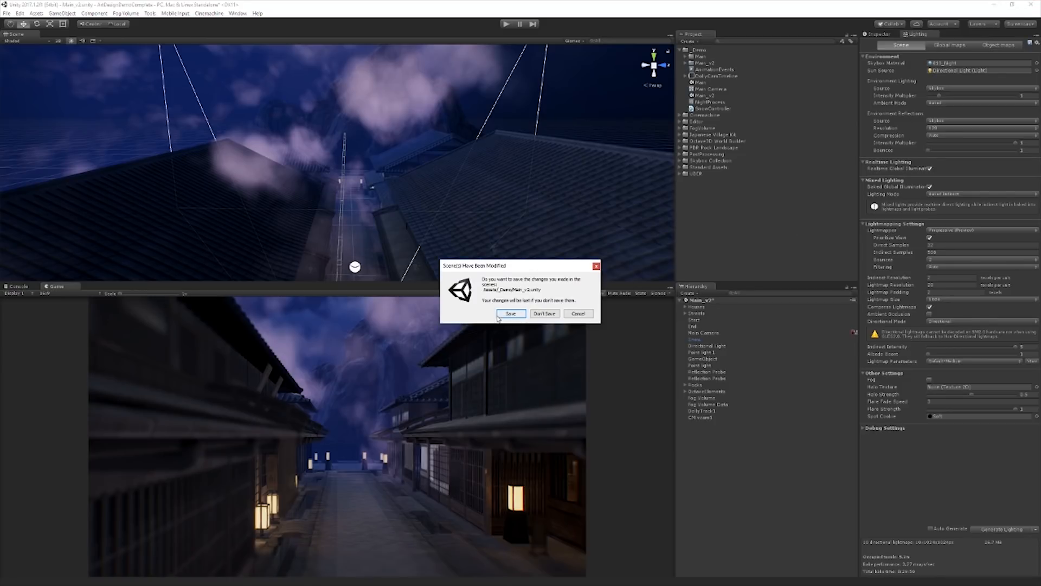
click(544, 313)
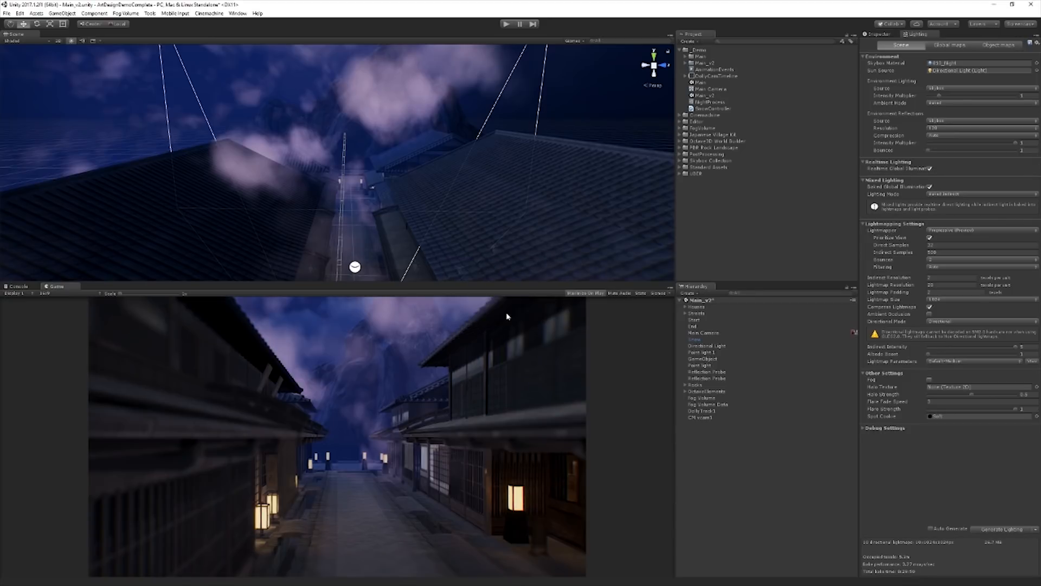
mouse_move(836, 233)
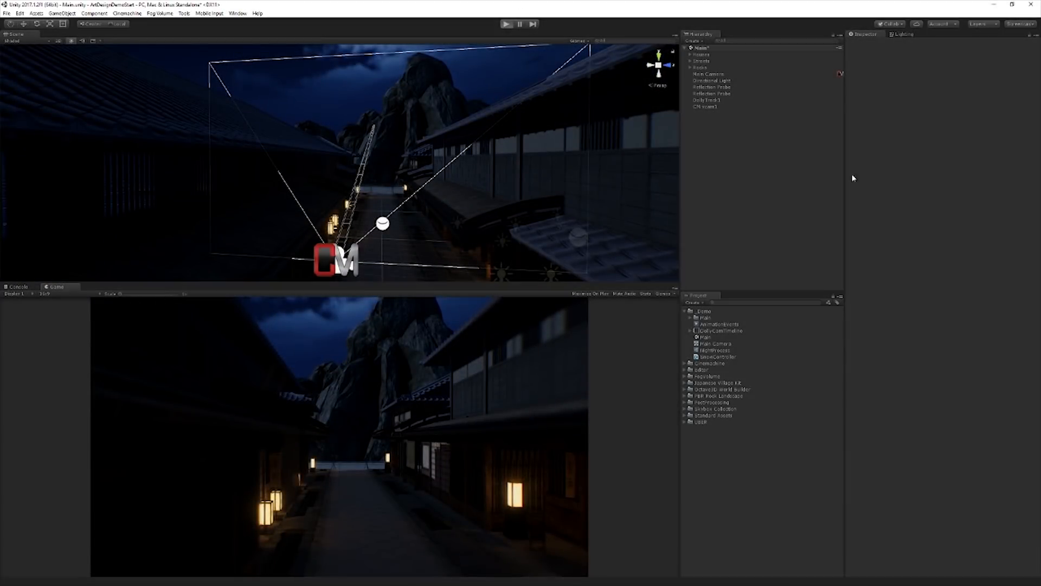
Play and stop the scene to preview the dolly shot, then select CM vcam1.
click(506, 24)
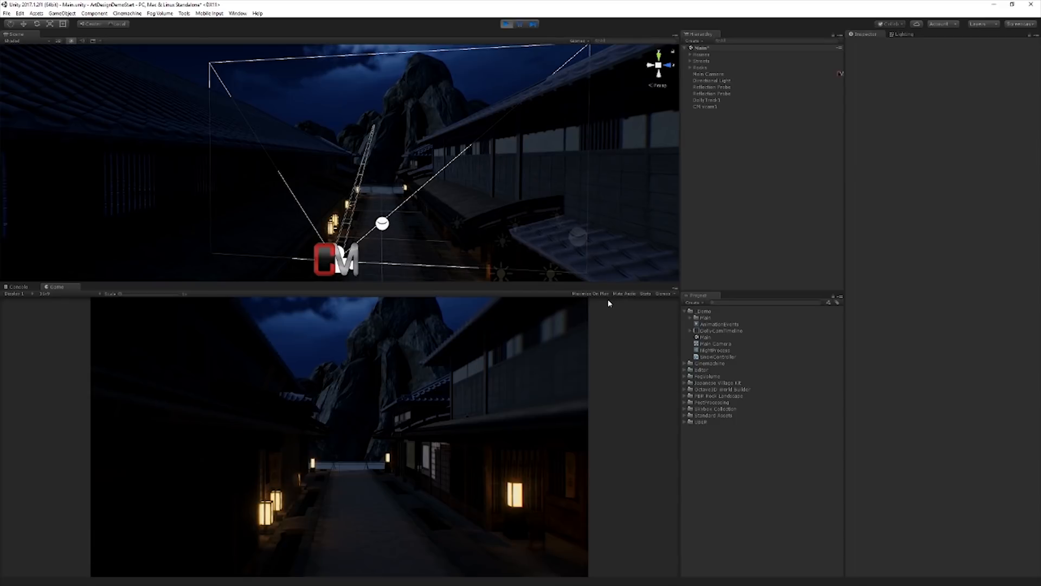
mouse_move(619, 314)
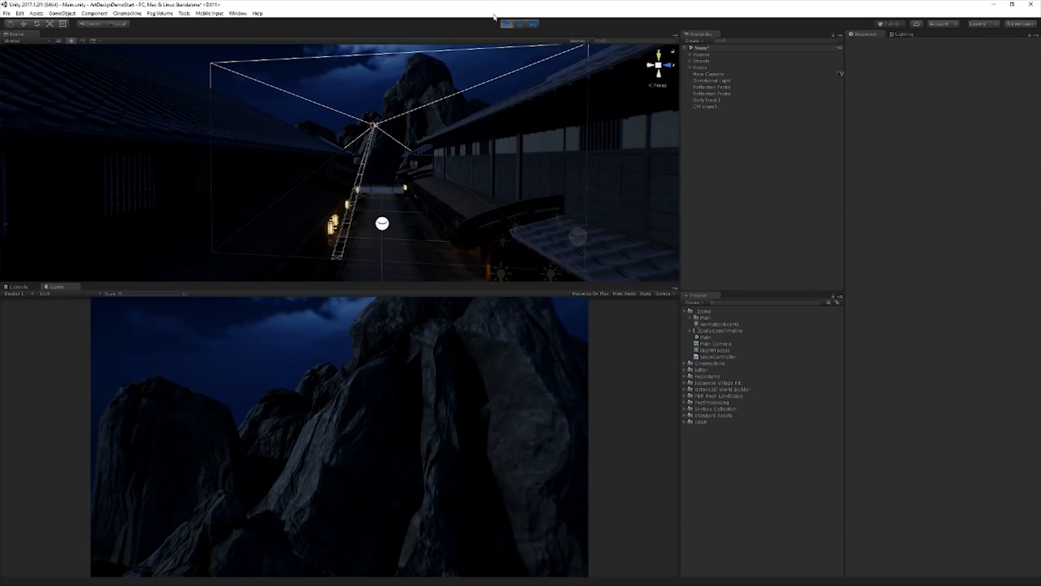
click(506, 24)
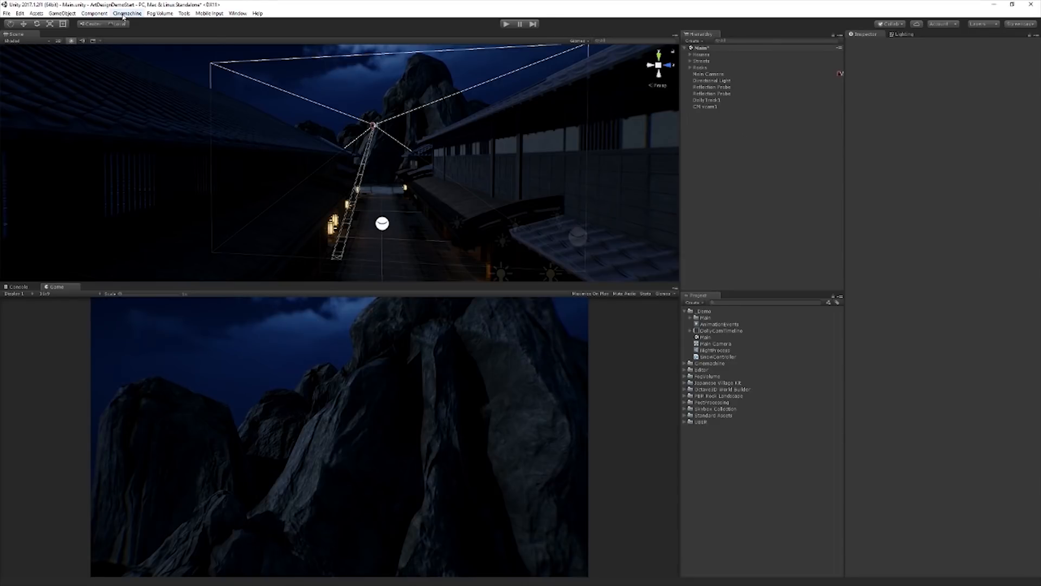
click(127, 12)
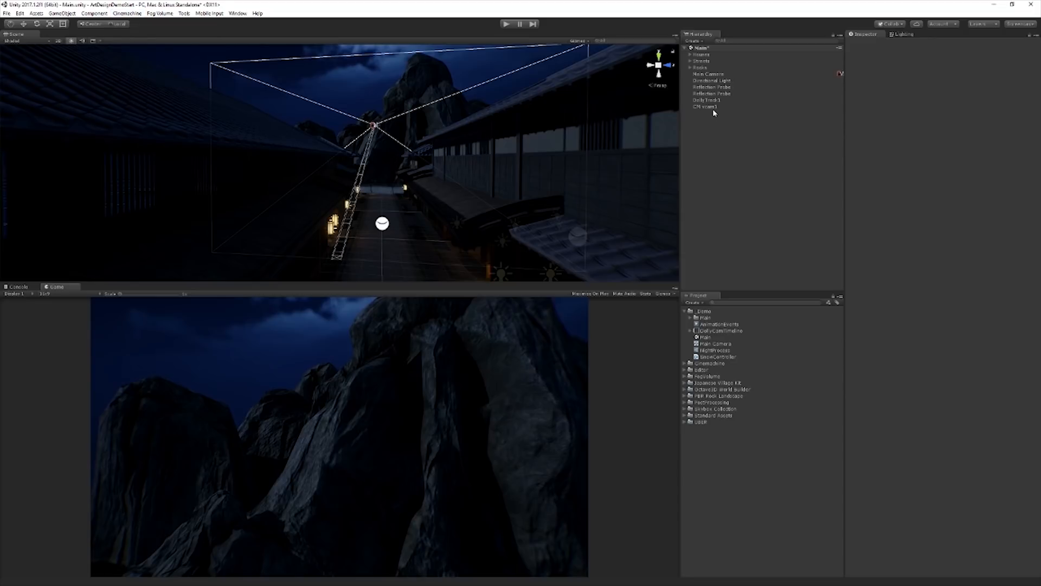
click(705, 107)
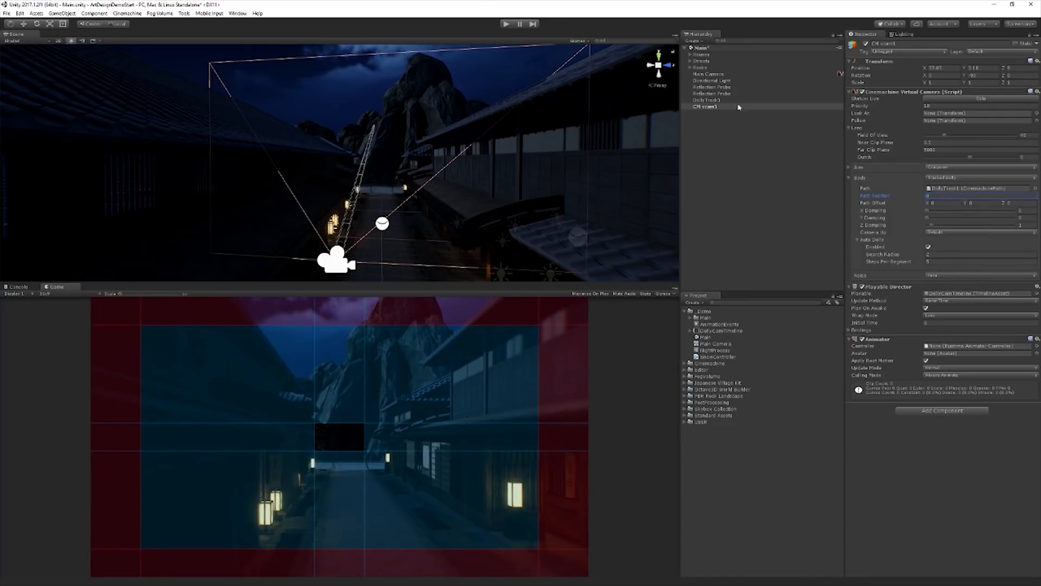
click(708, 100)
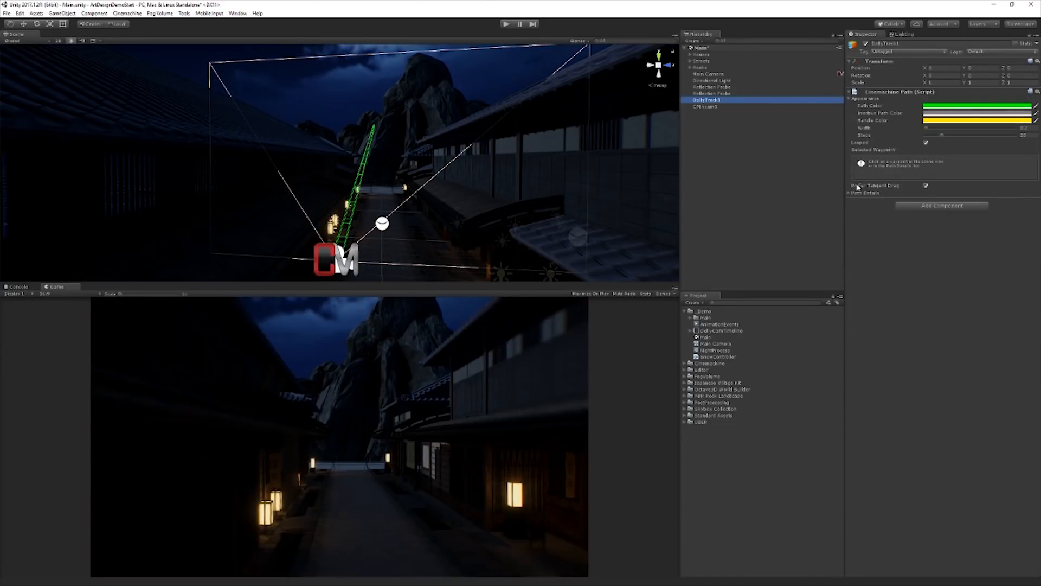
click(863, 193)
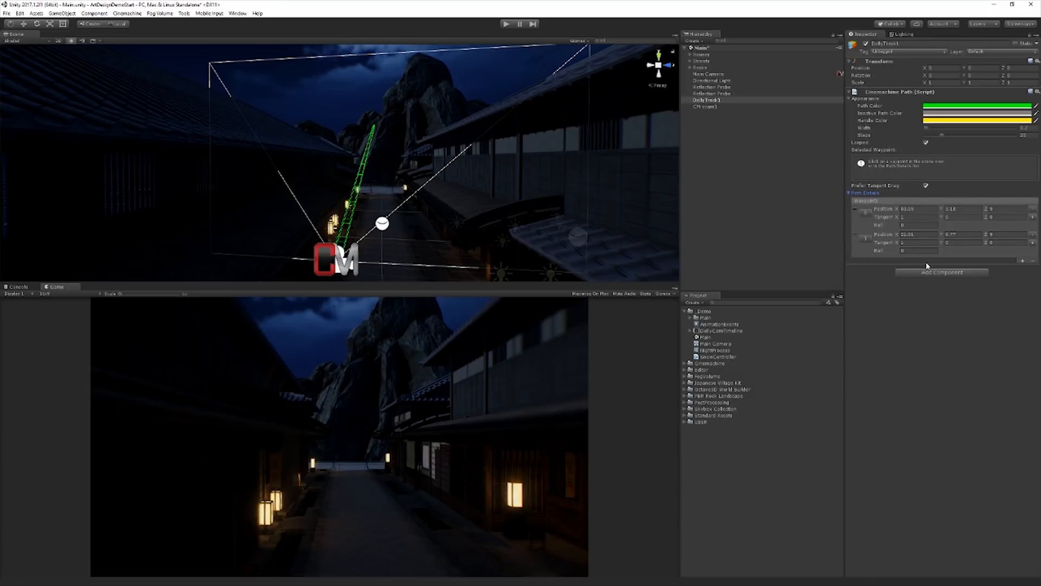
mouse_move(803, 130)
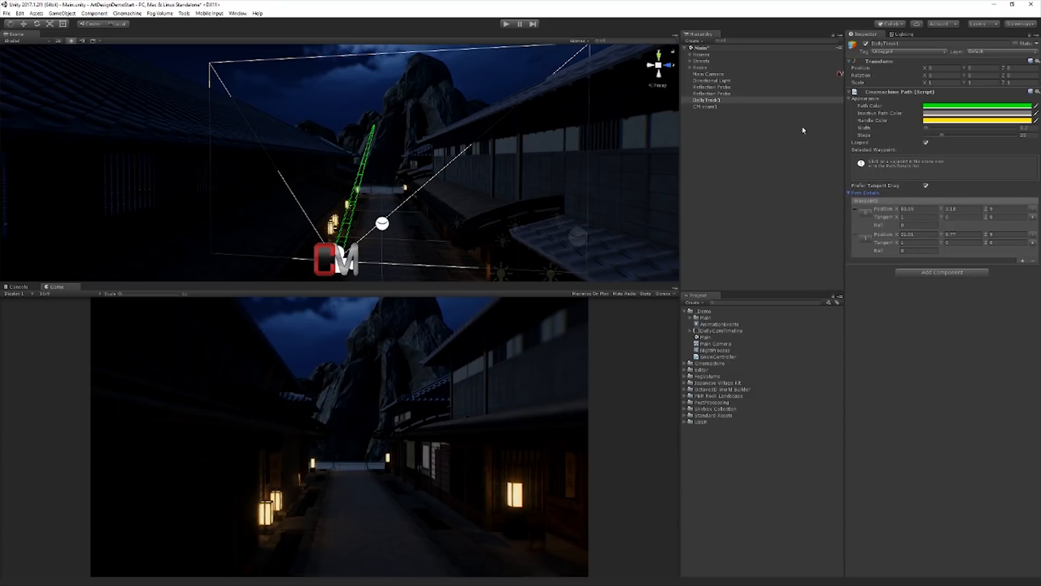
click(705, 107)
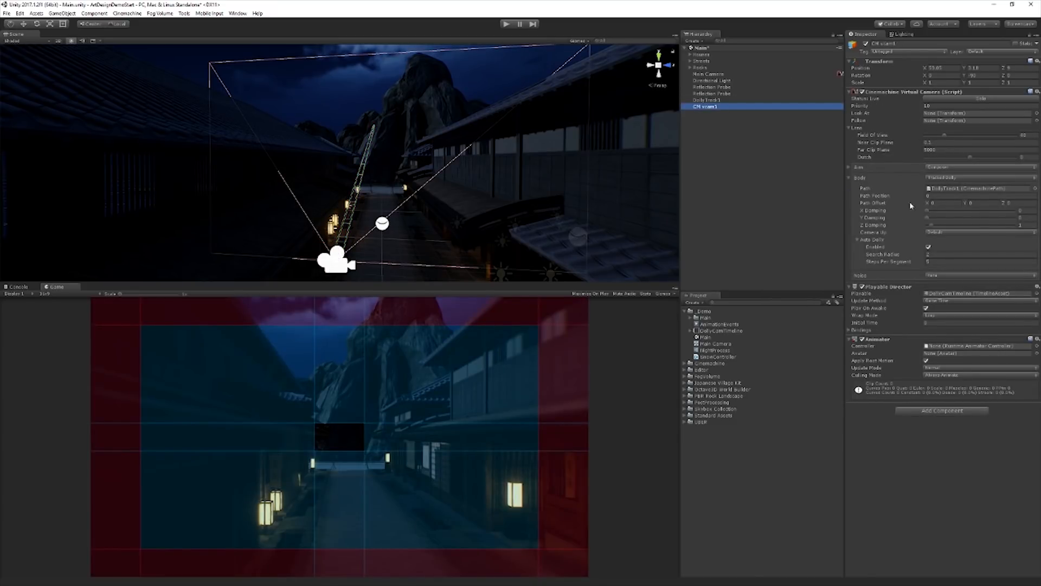
click(237, 13)
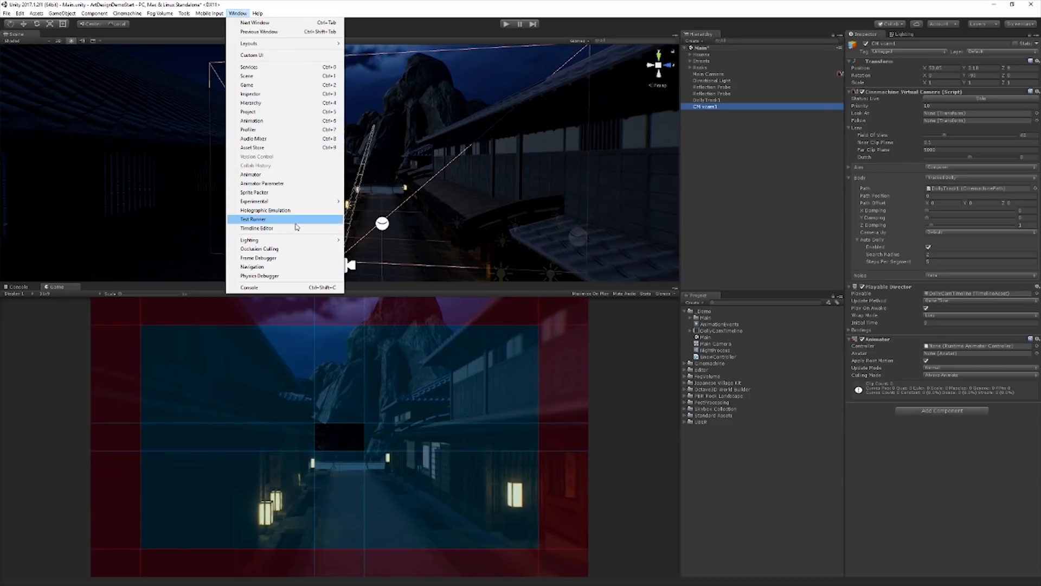
Open DollyCamTimeline and scrub the playhead until the camera nears the rocks.
click(257, 227)
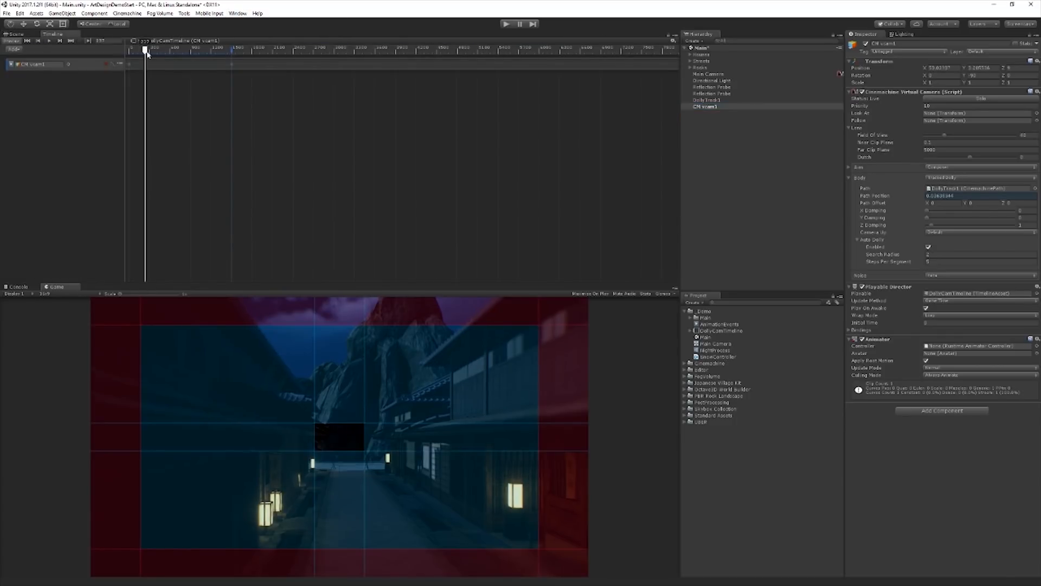
drag(146, 49, 197, 50)
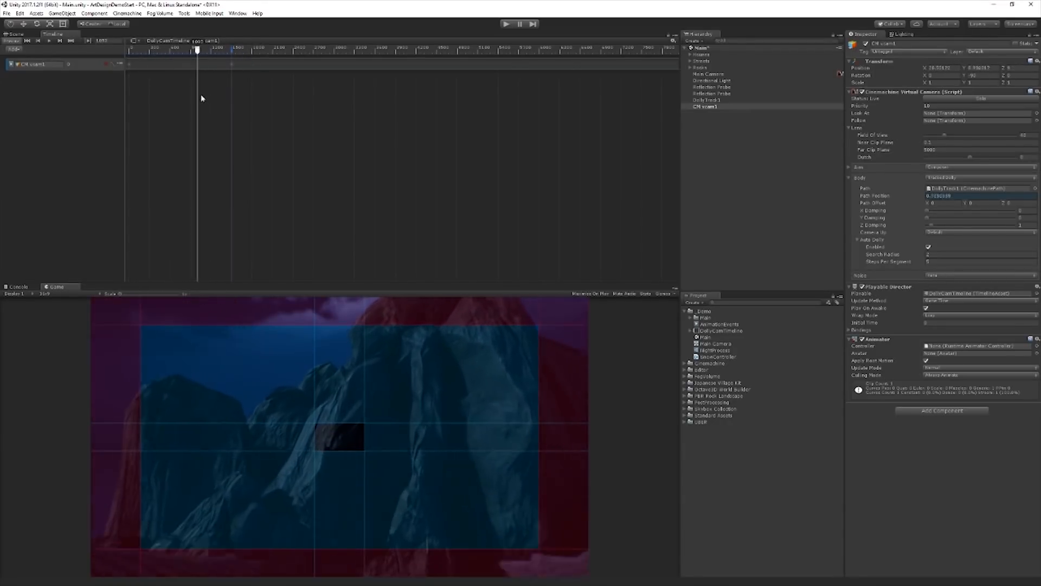
drag(198, 49, 206, 50)
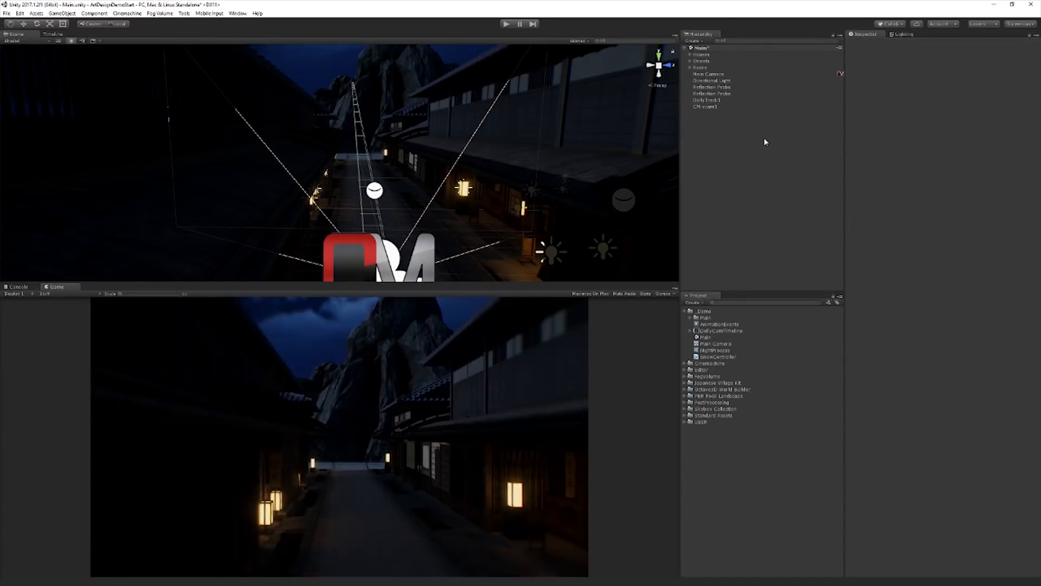
mouse_move(768, 137)
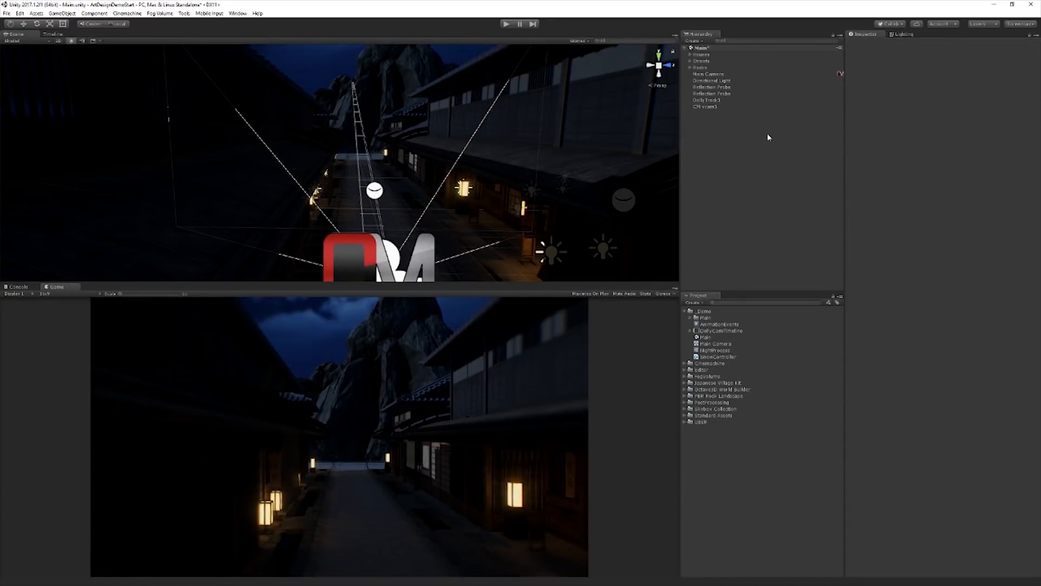
mouse_move(770, 112)
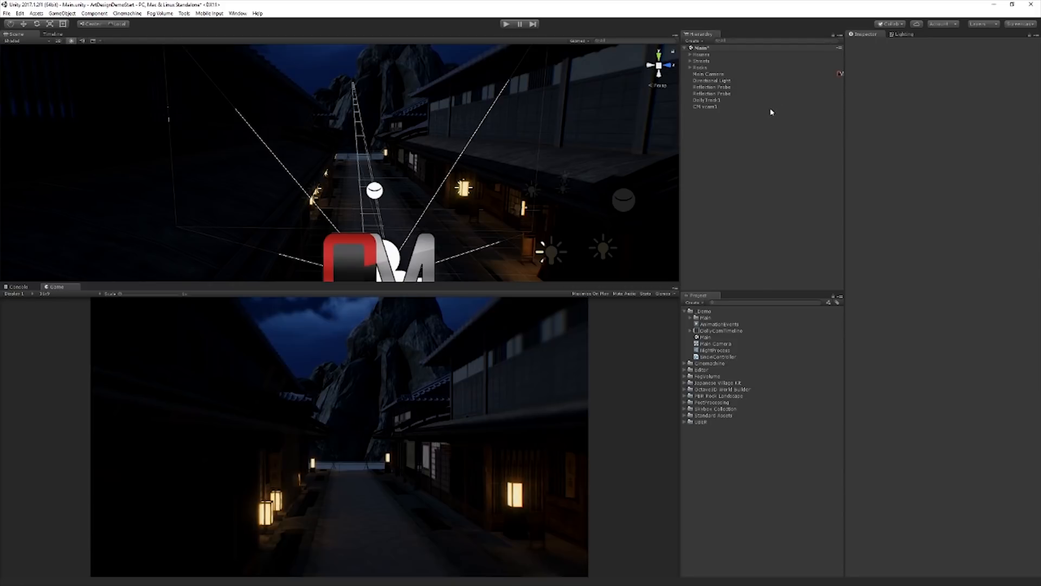
mouse_move(747, 130)
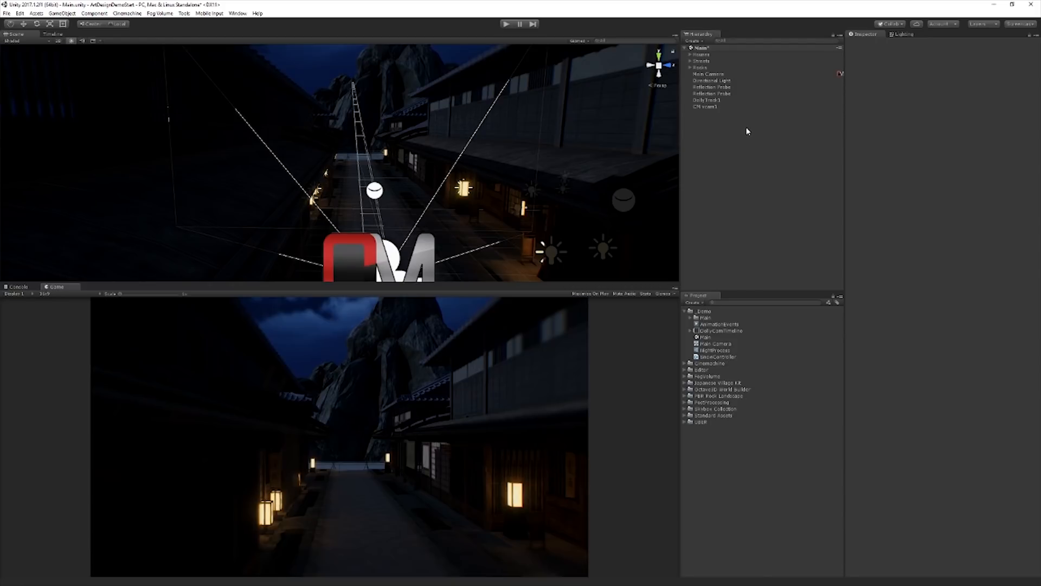
mouse_move(742, 136)
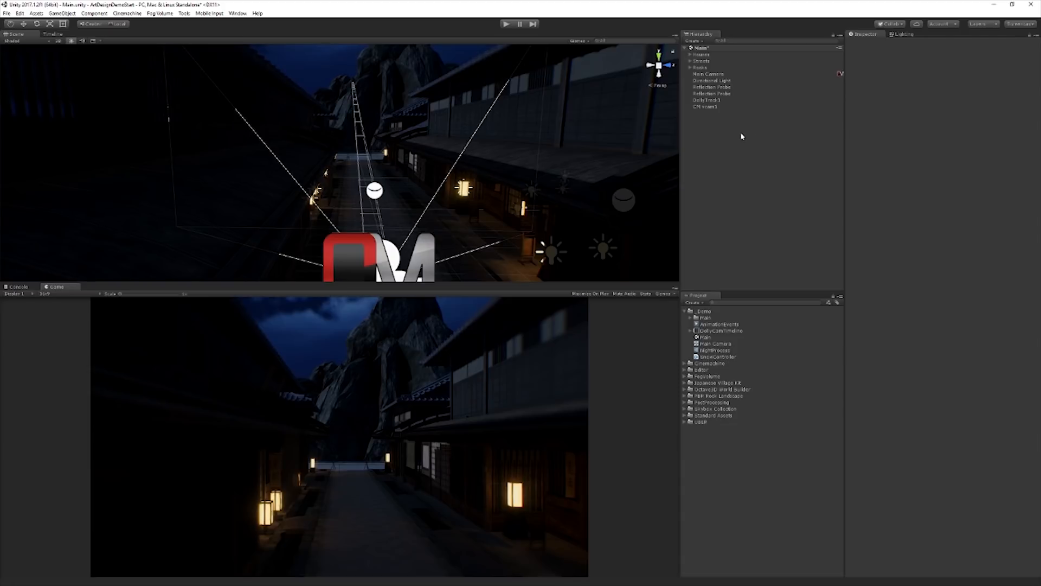
mouse_move(743, 138)
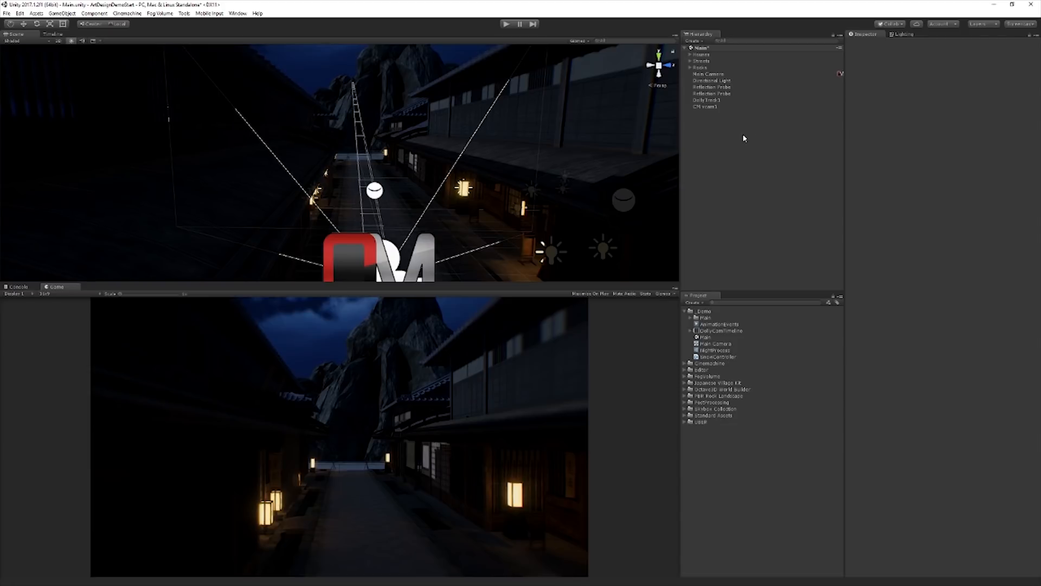
mouse_move(413, 147)
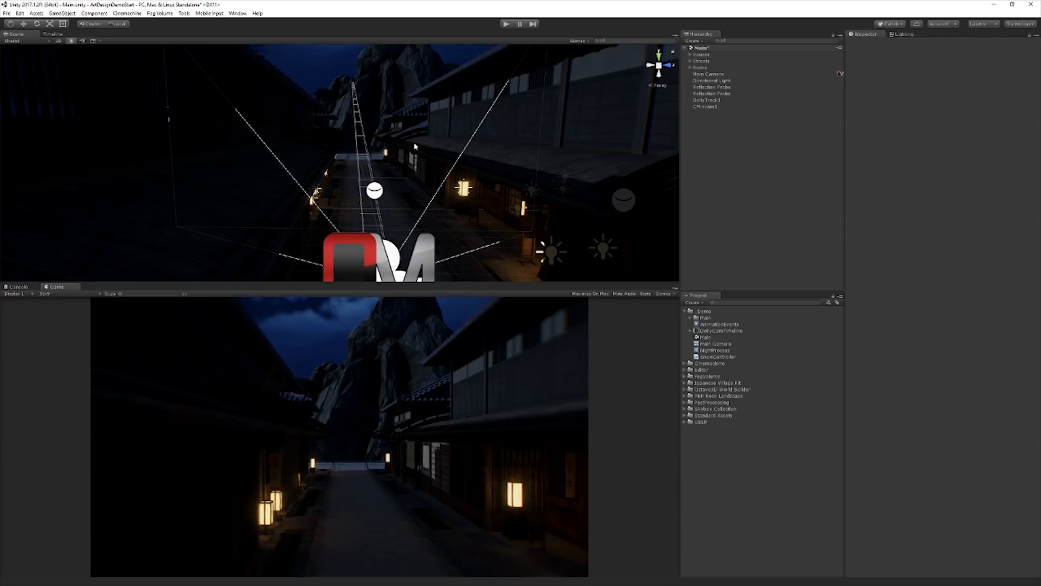
mouse_move(458, 146)
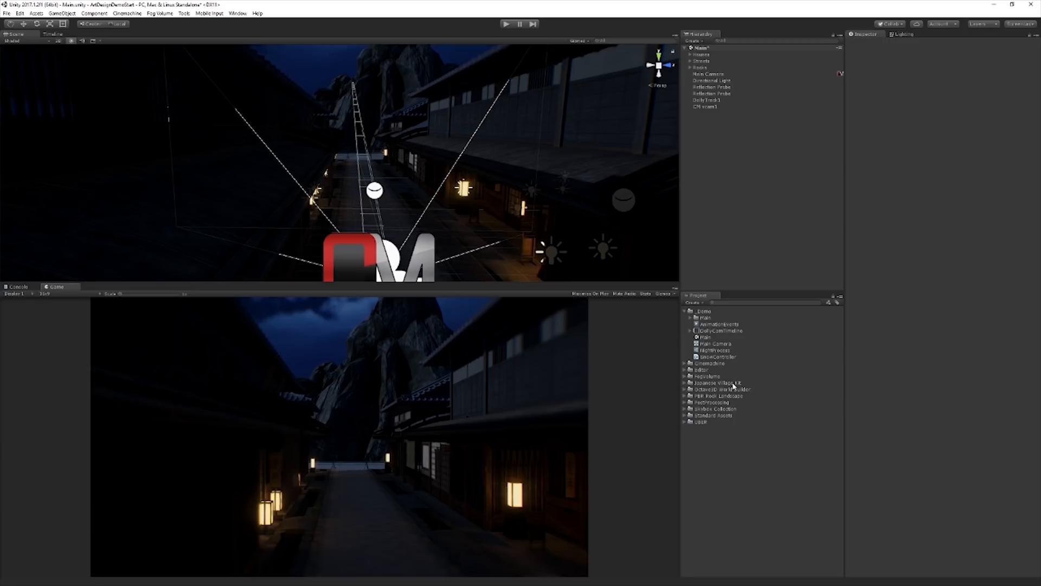
mouse_move(729, 403)
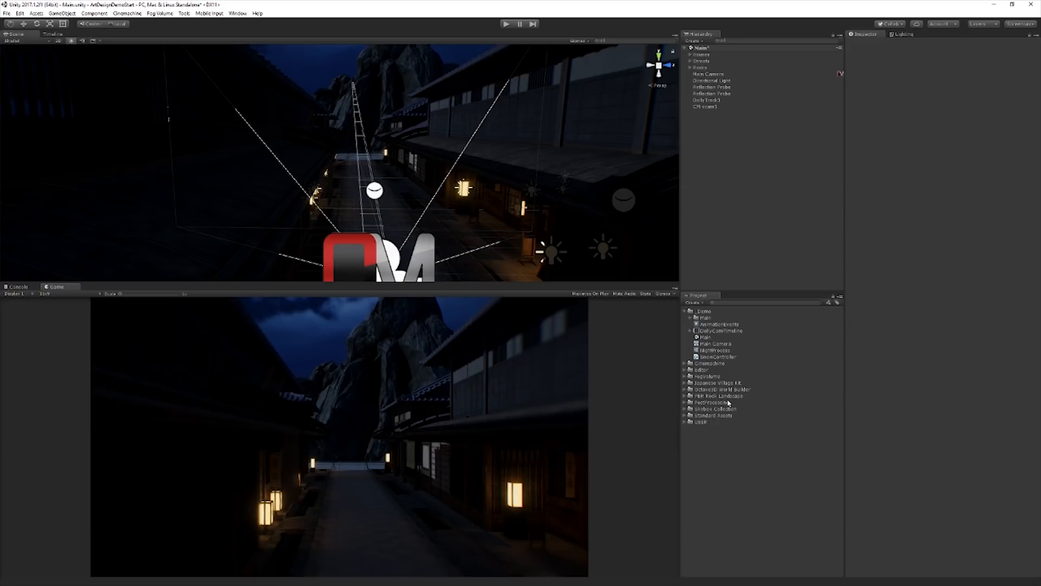
mouse_move(779, 202)
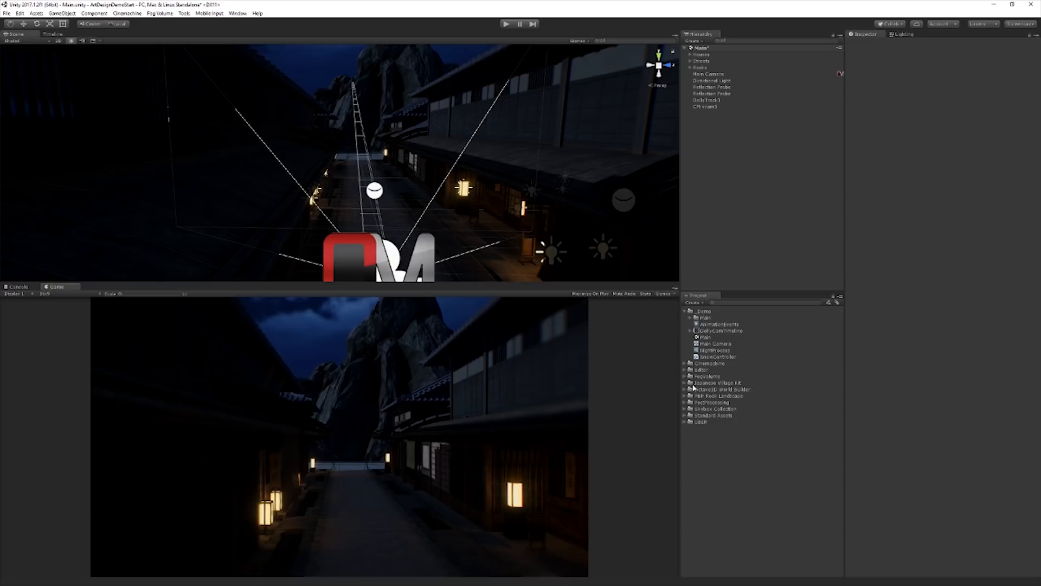
Select the 30 materials, balcony rail through wood, in Japanese Village Kit > Meshes > Materials.
click(686, 383)
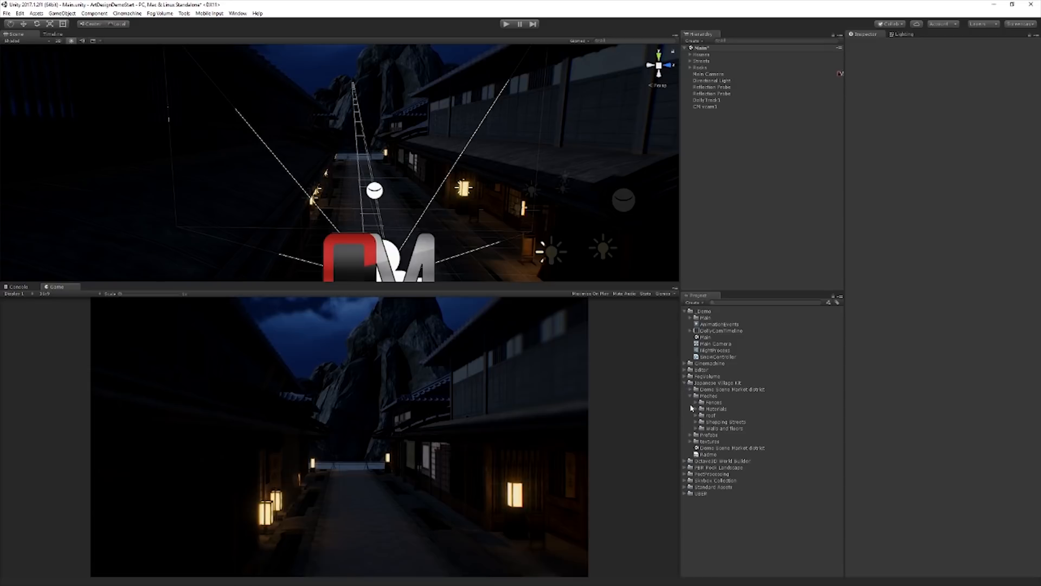
click(714, 408)
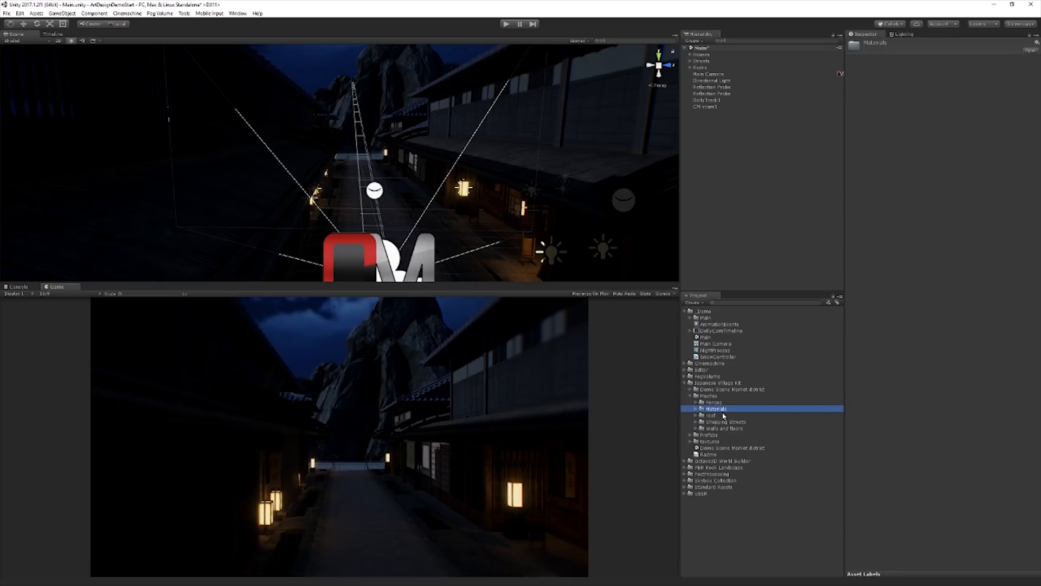
click(698, 408)
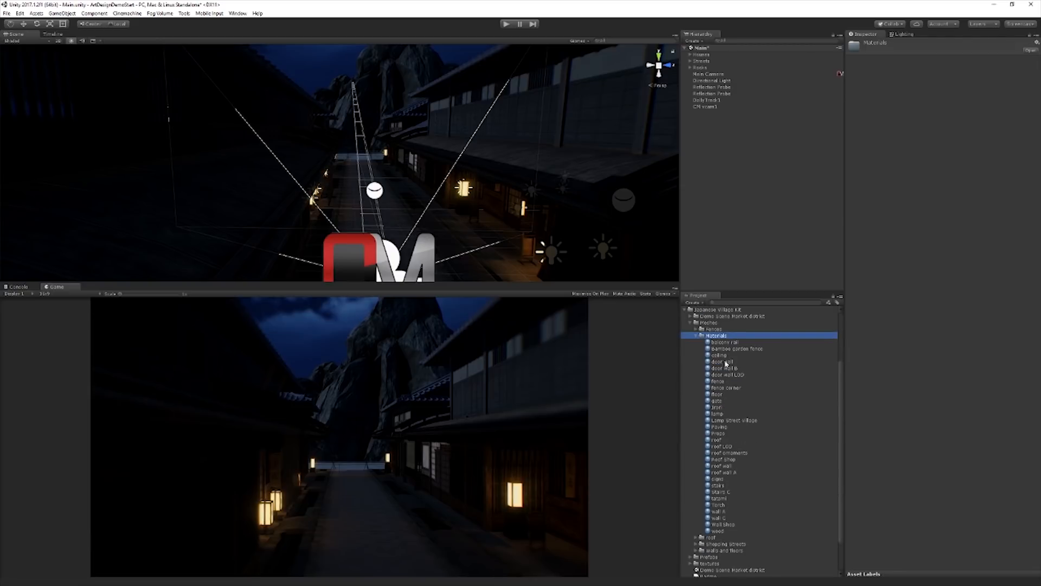
click(723, 342)
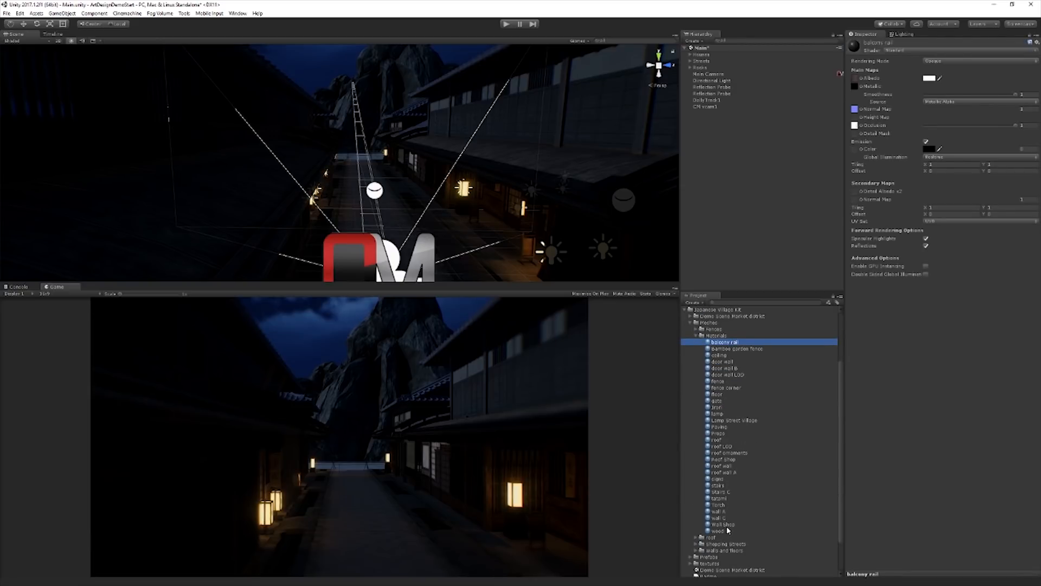
click(722, 530)
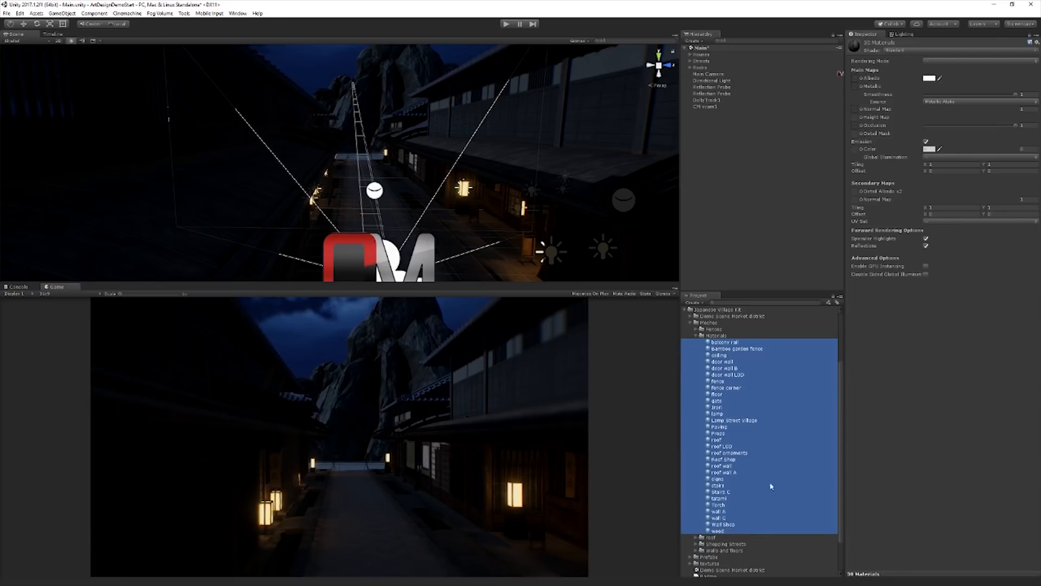
mouse_move(1013, 330)
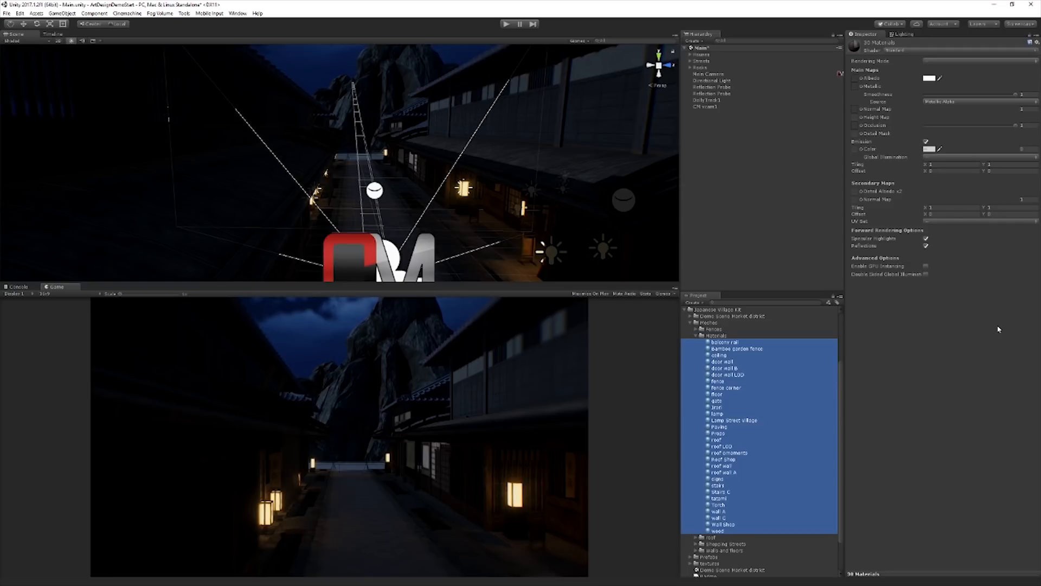
mouse_move(974, 339)
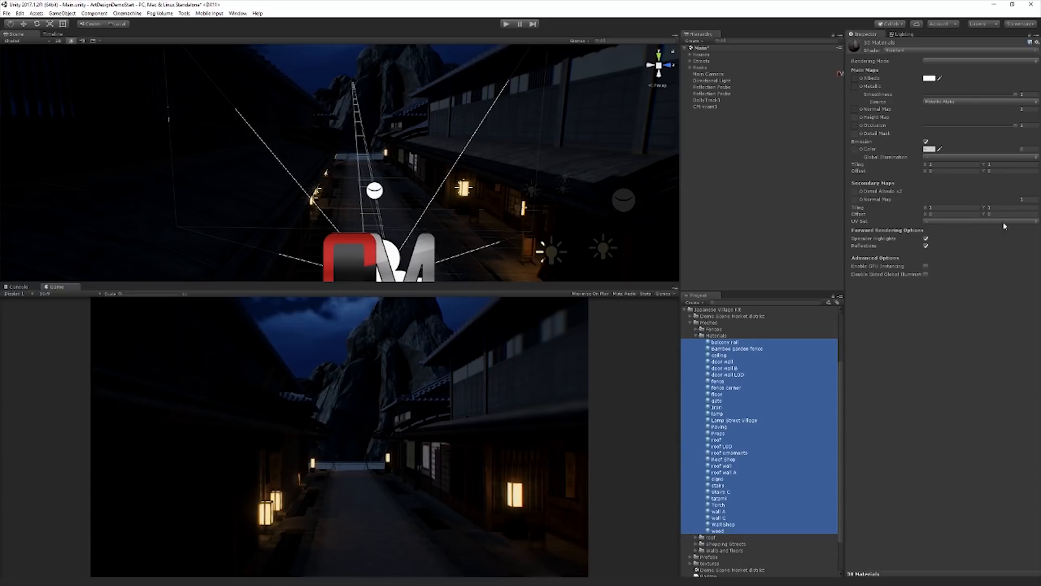
mouse_move(888, 336)
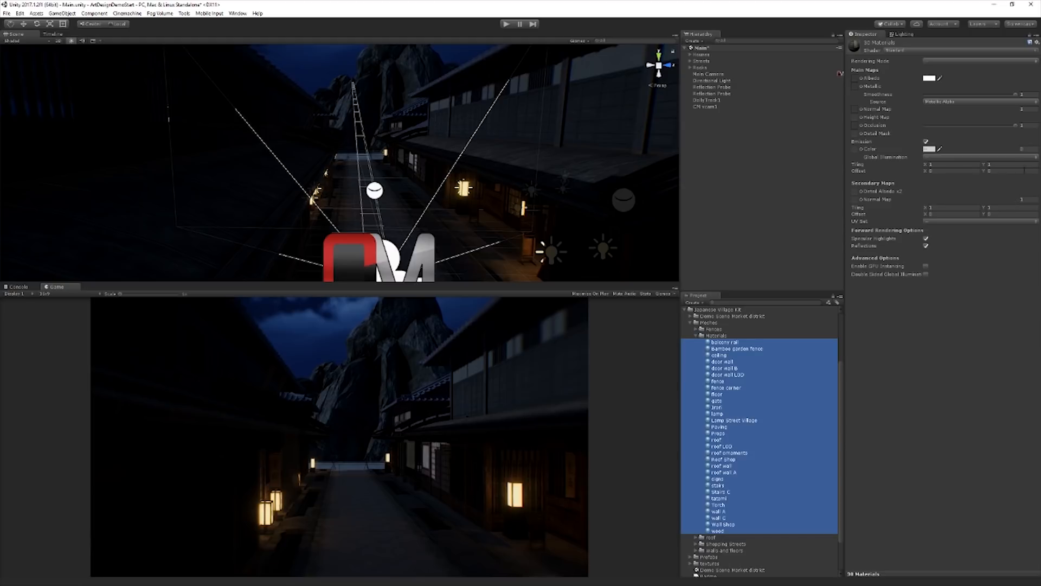
Open the Shader dropdown for the 30 selected Standard materials.
click(929, 50)
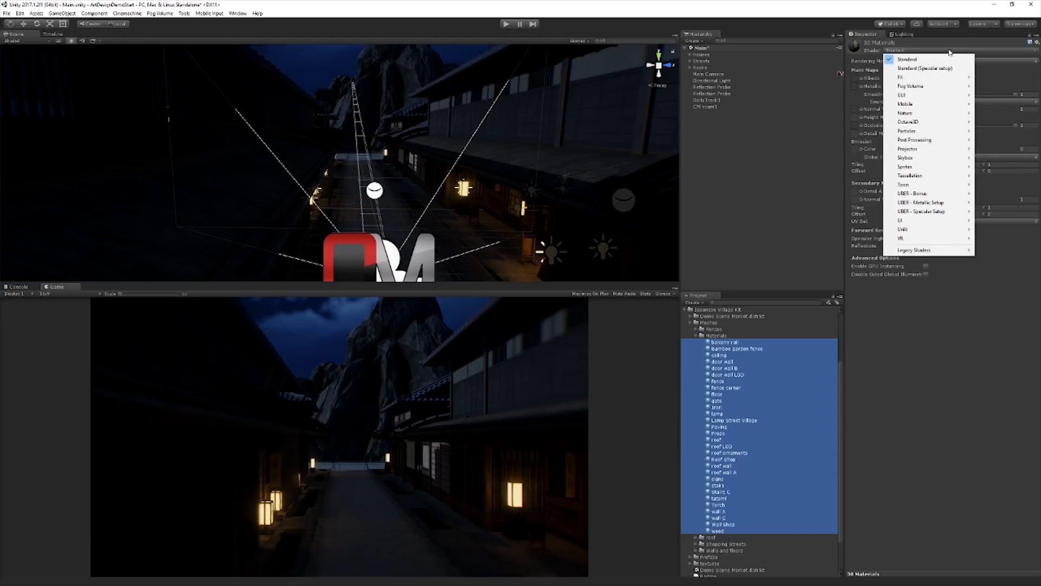
mouse_move(948, 53)
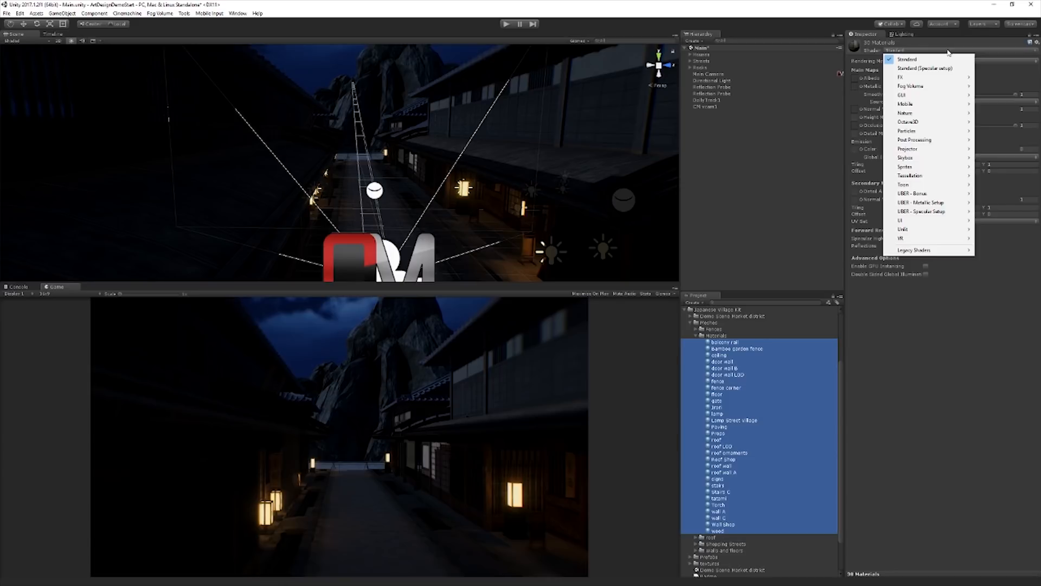
mouse_move(922, 122)
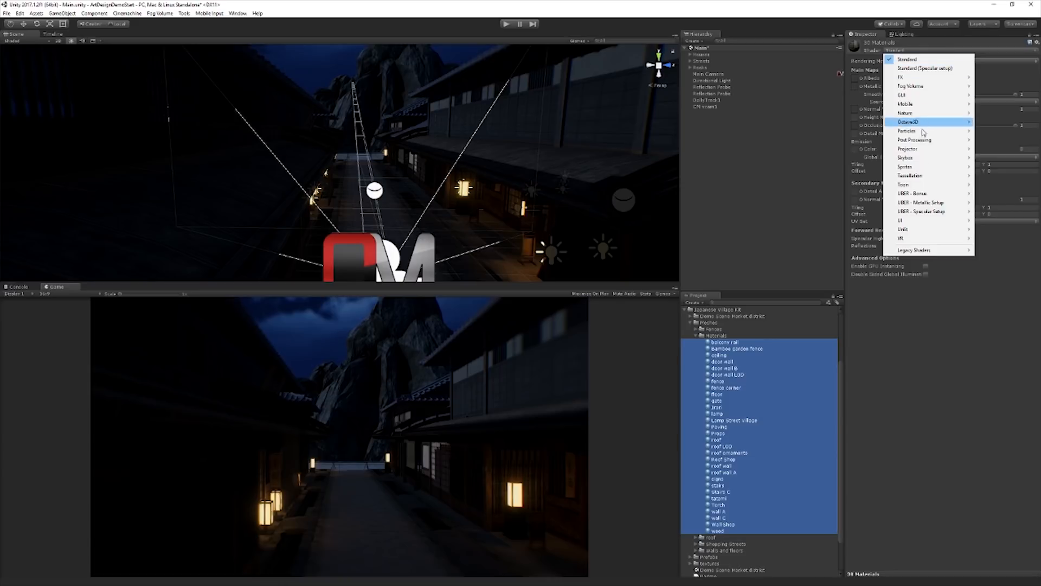
mouse_move(922, 202)
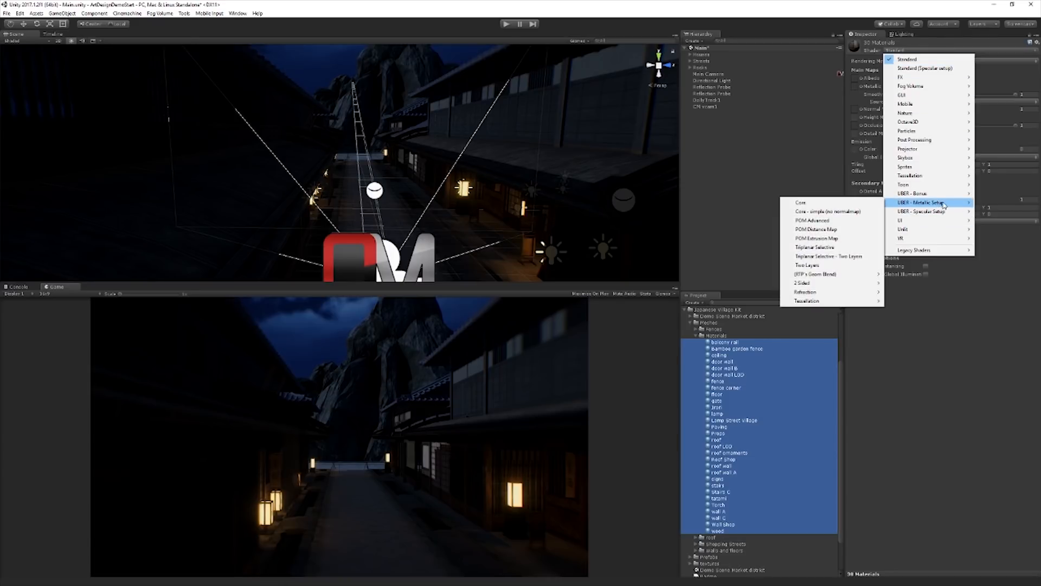
mouse_move(930, 86)
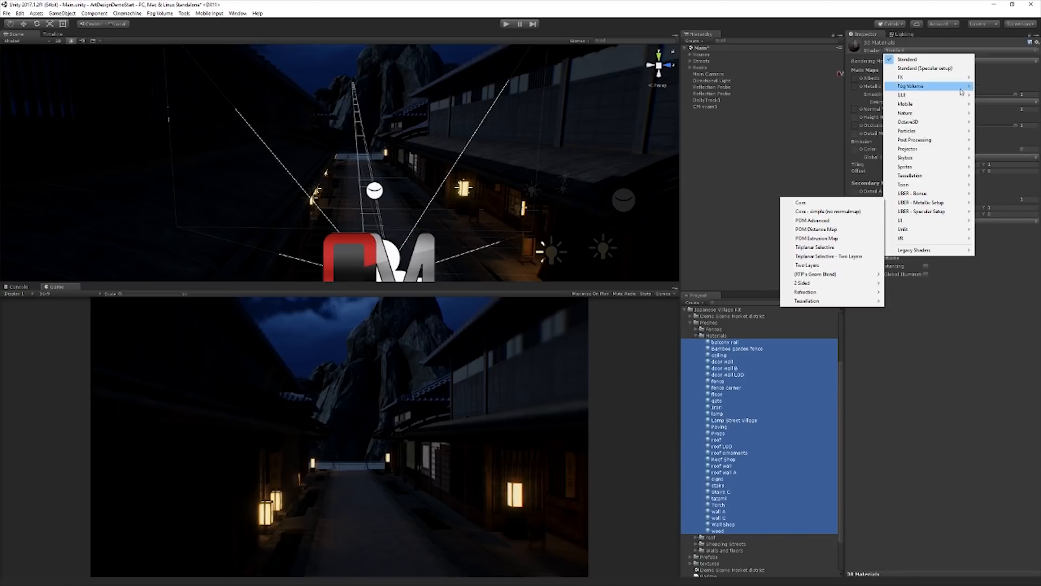
mouse_move(929, 67)
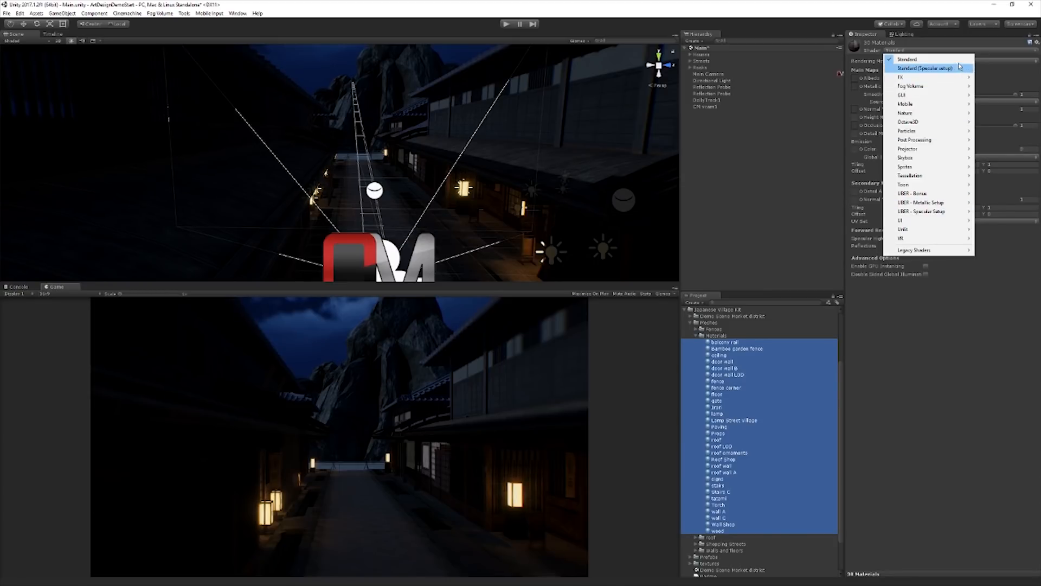
mouse_move(940, 210)
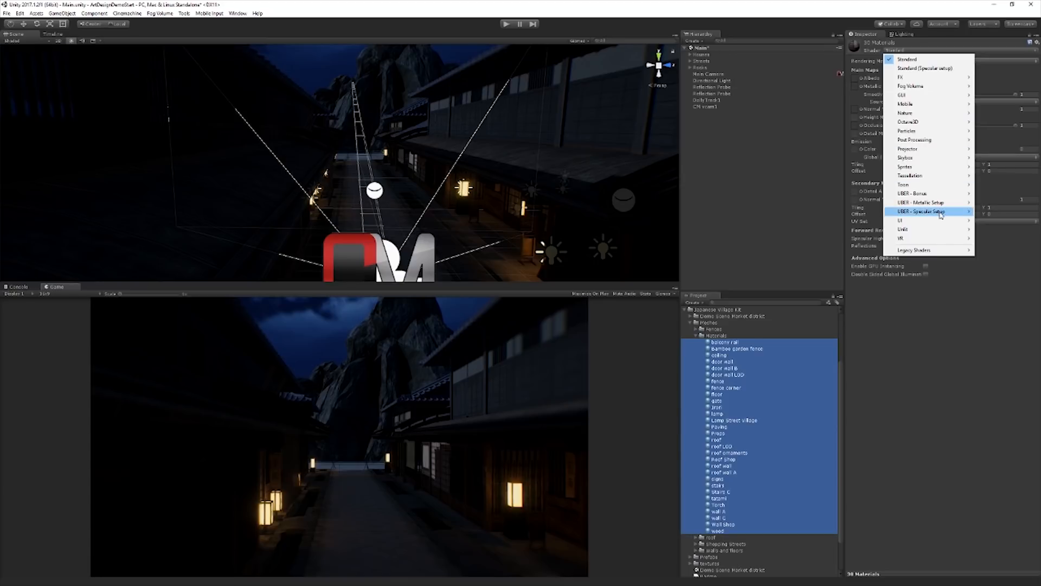
mouse_move(880, 175)
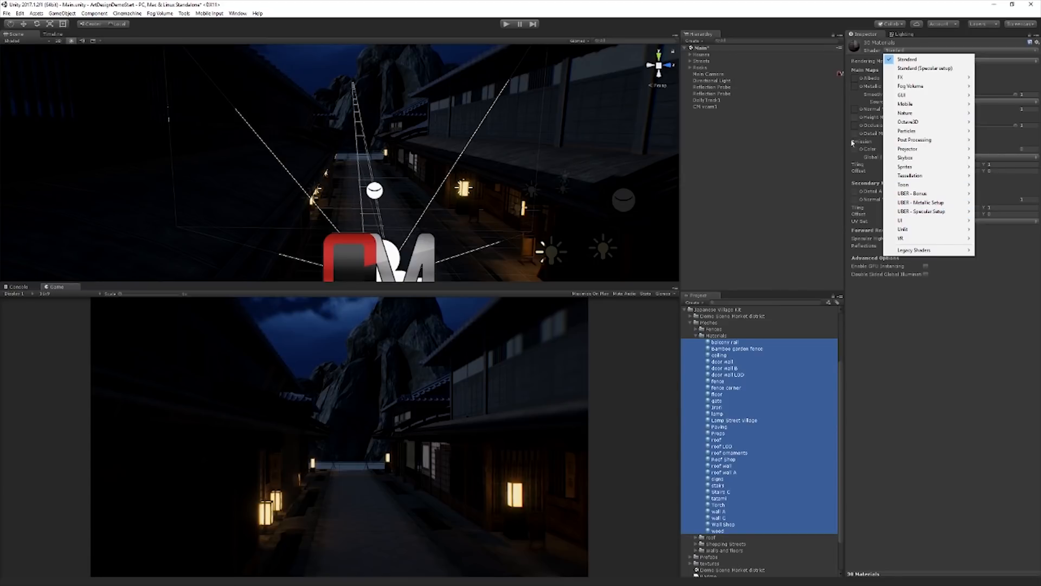
mouse_move(921, 202)
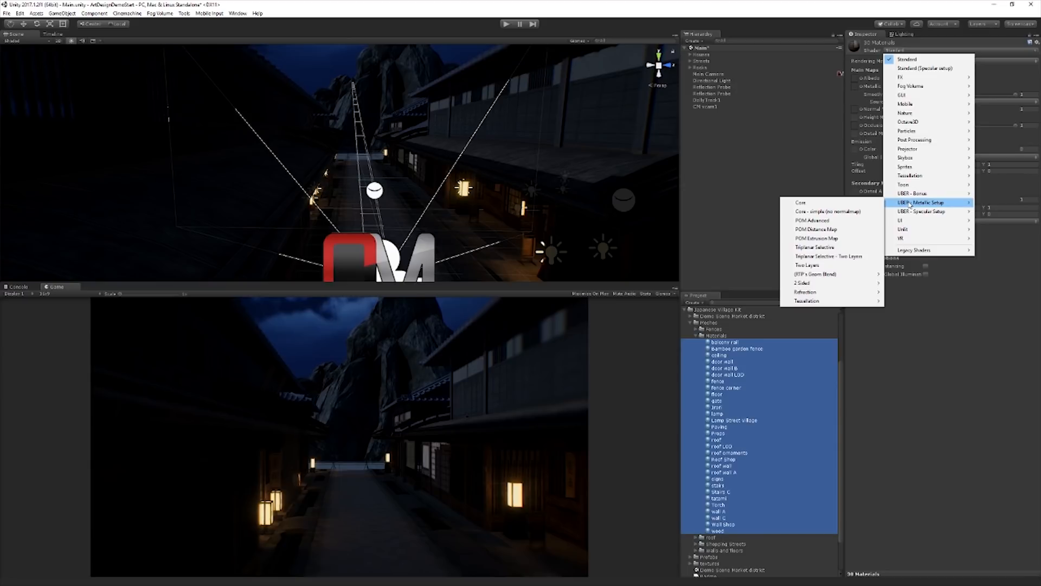
mouse_move(801, 203)
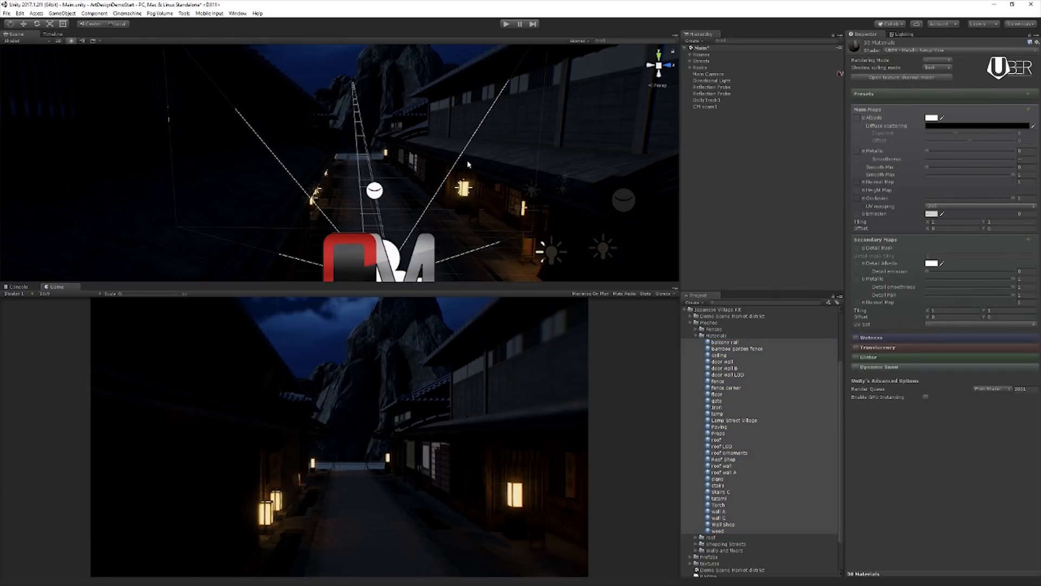
mouse_move(449, 208)
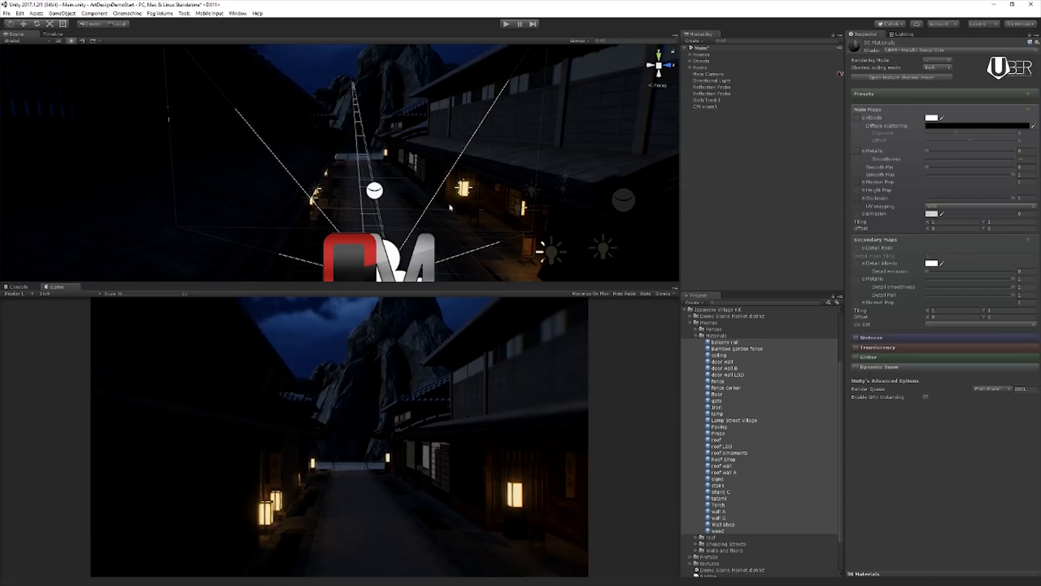
mouse_move(881, 468)
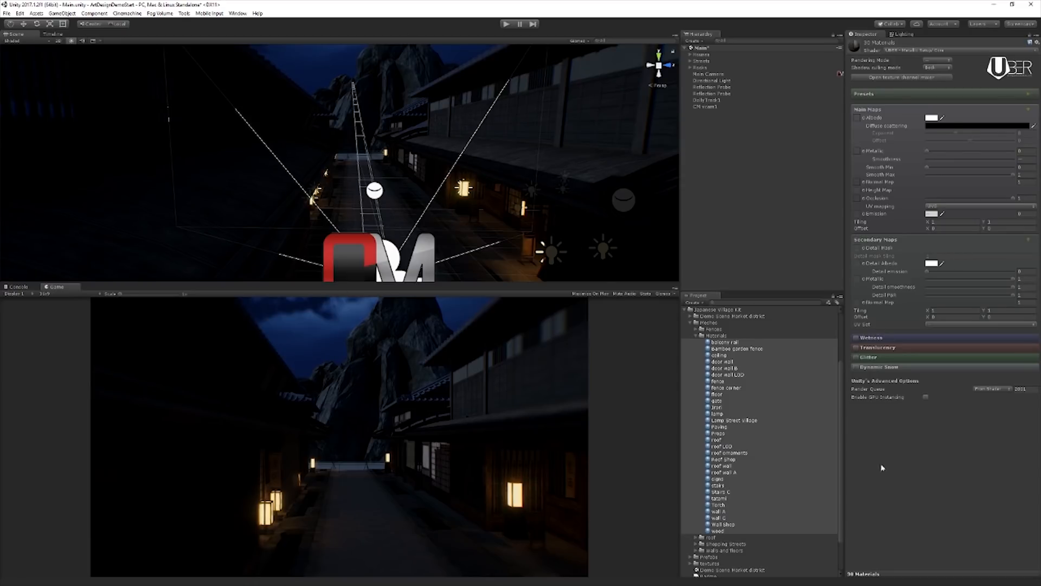
mouse_move(948, 402)
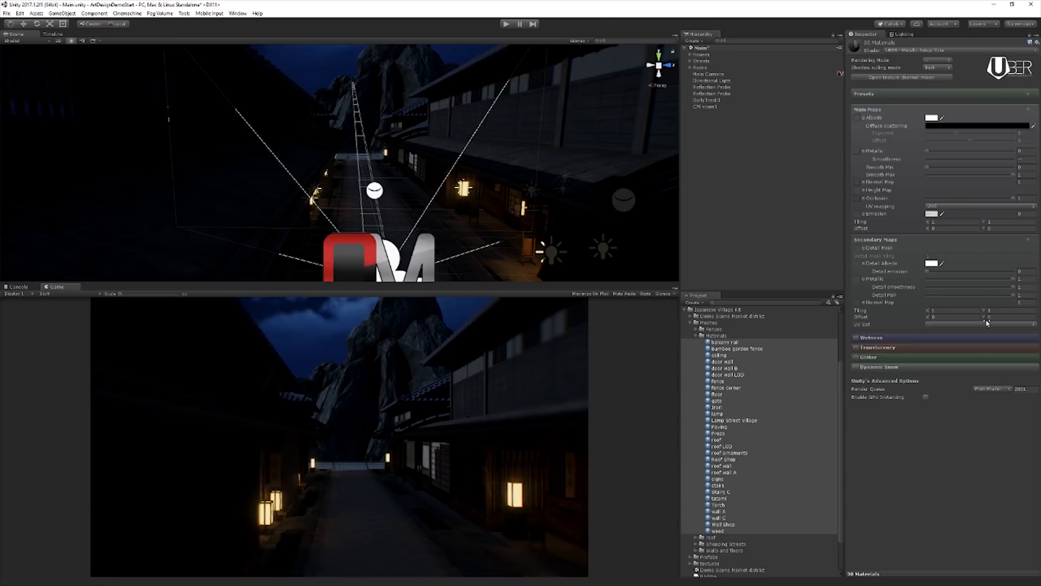
mouse_move(852, 381)
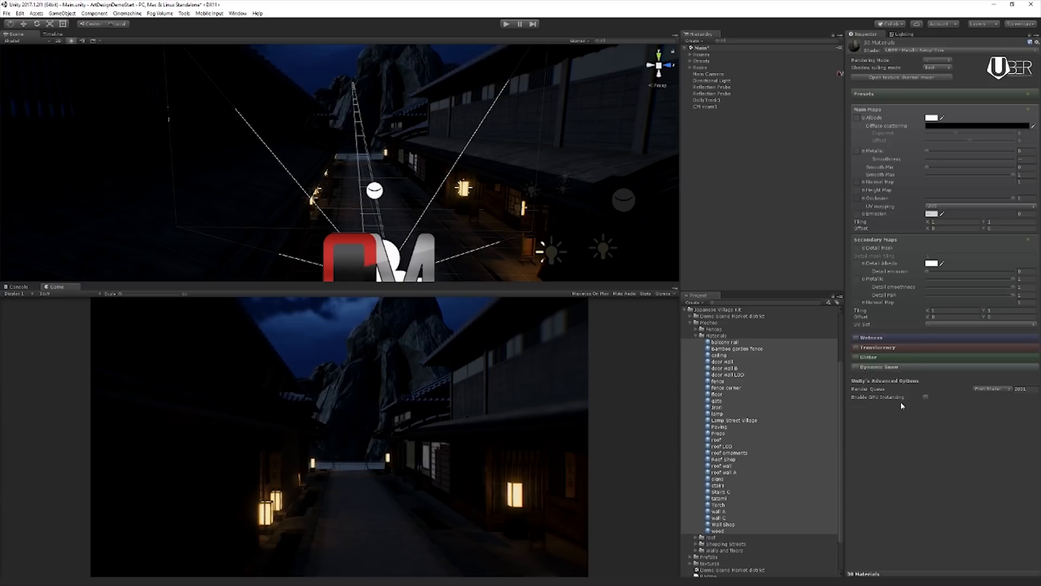
mouse_move(852, 373)
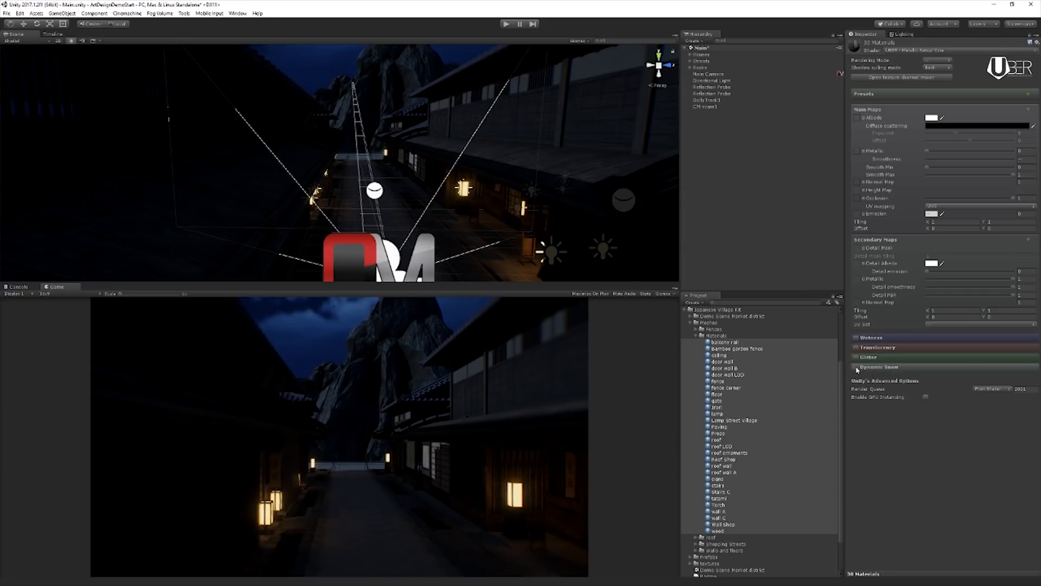
click(856, 366)
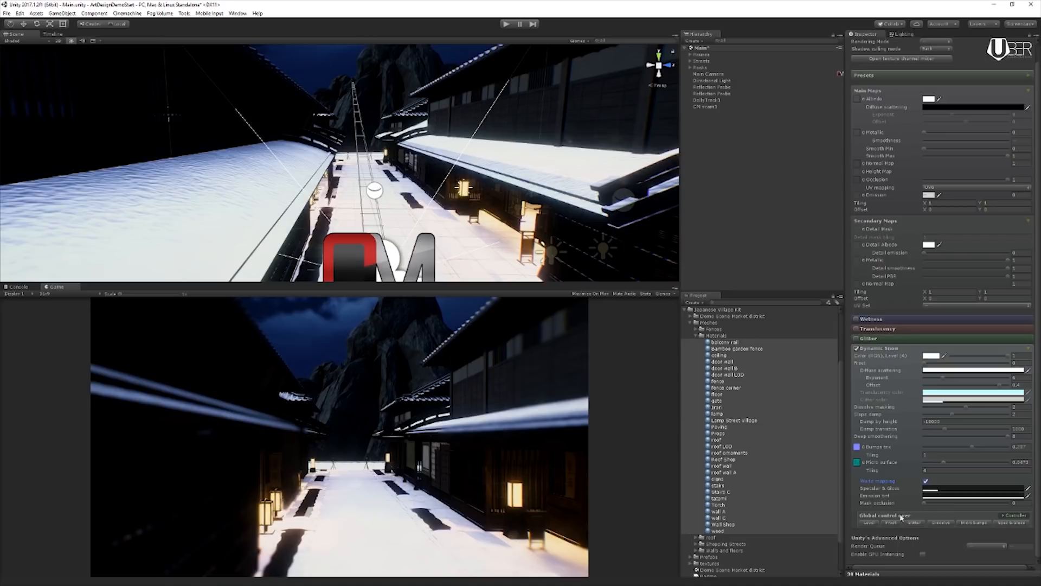
mouse_move(870, 523)
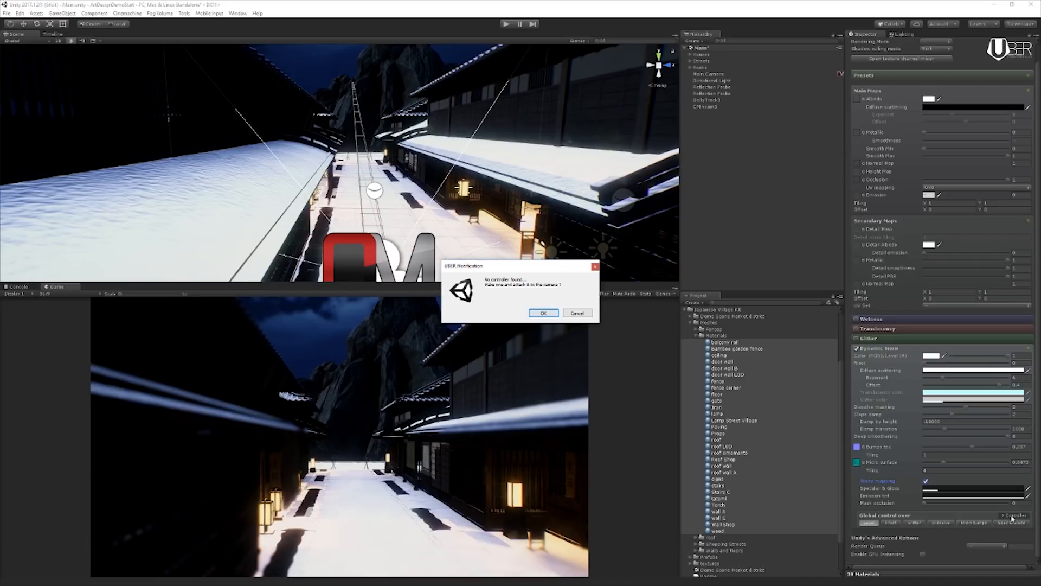
mouse_move(459, 299)
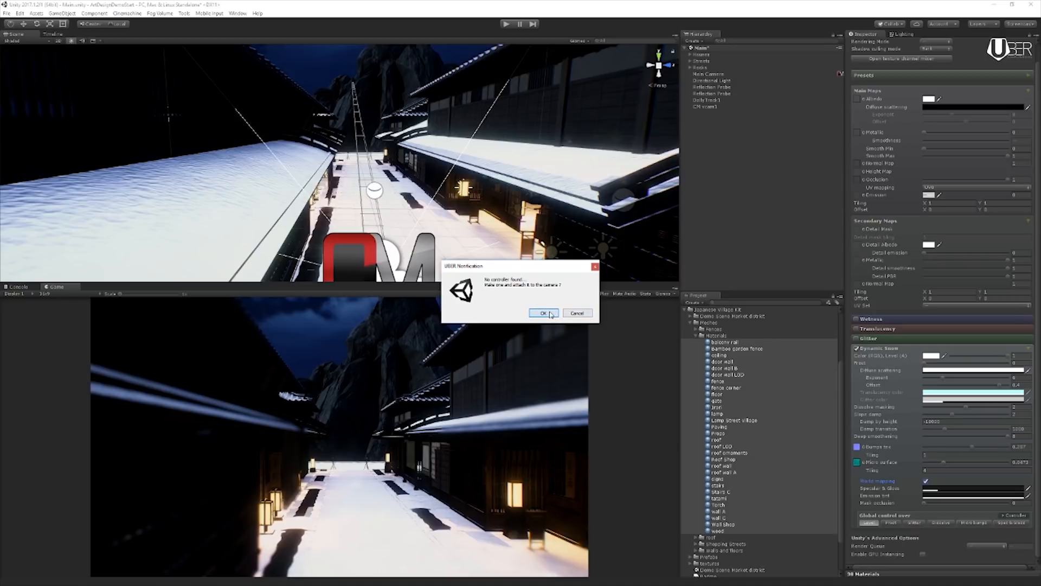
Accept the 'No controller found' notice to add a UBER controller to Main Camera.
click(542, 313)
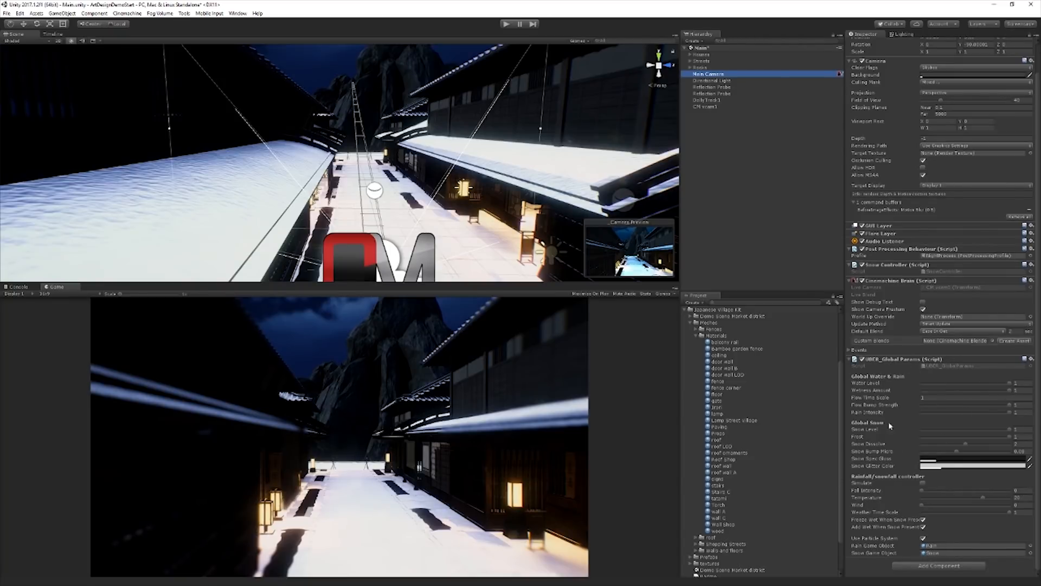
mouse_move(950, 463)
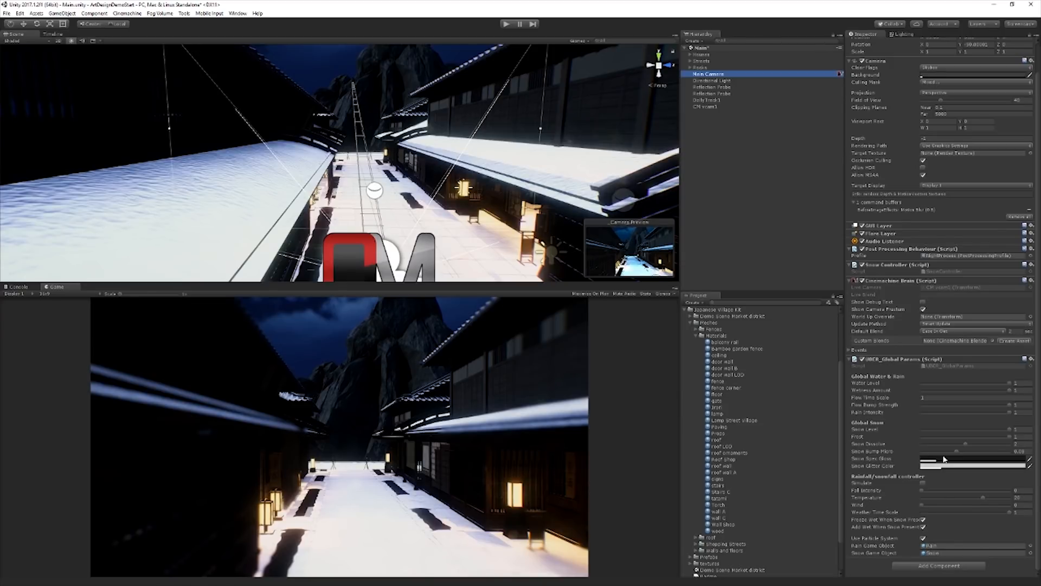
mouse_move(908, 506)
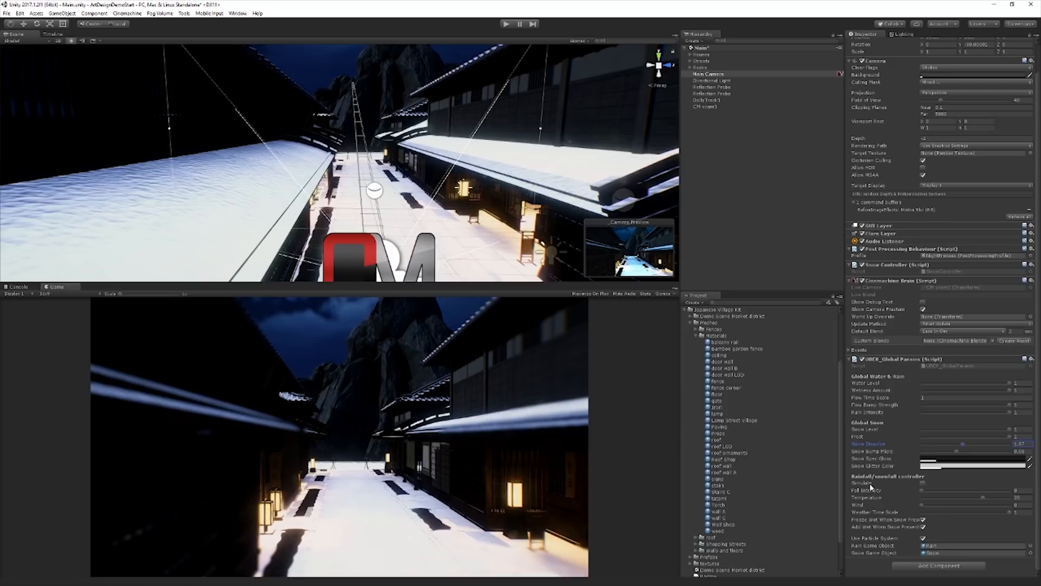
mouse_move(907, 483)
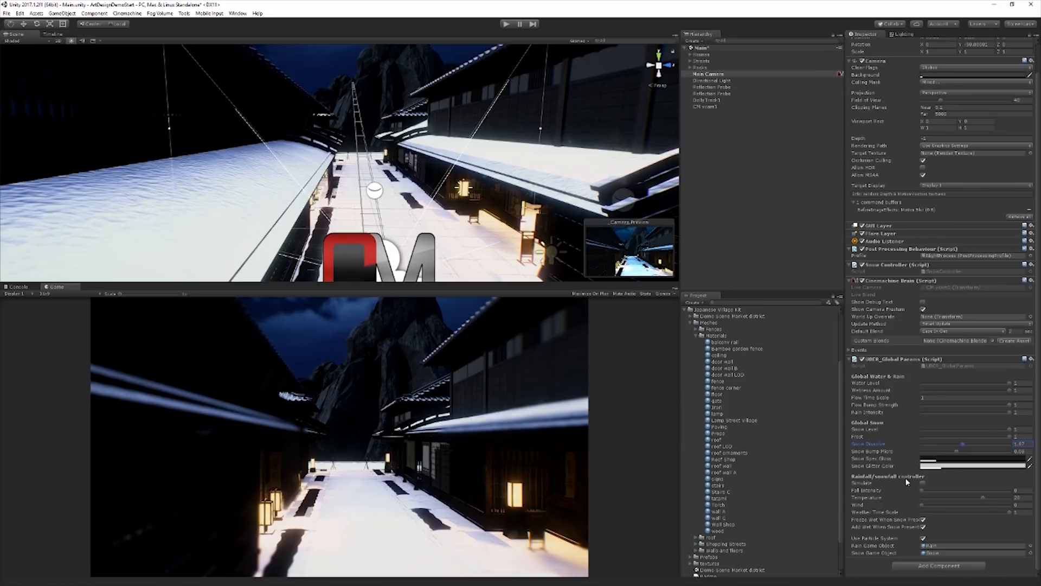
Enable Simulate in the rainfall/snowfall controller and adjust the temperature.
click(924, 483)
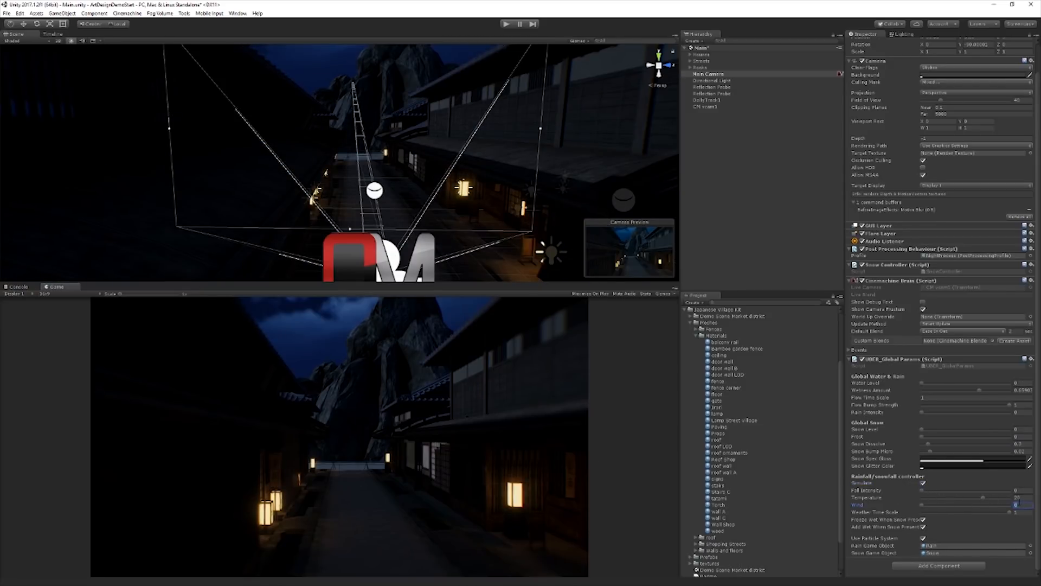
click(1023, 497)
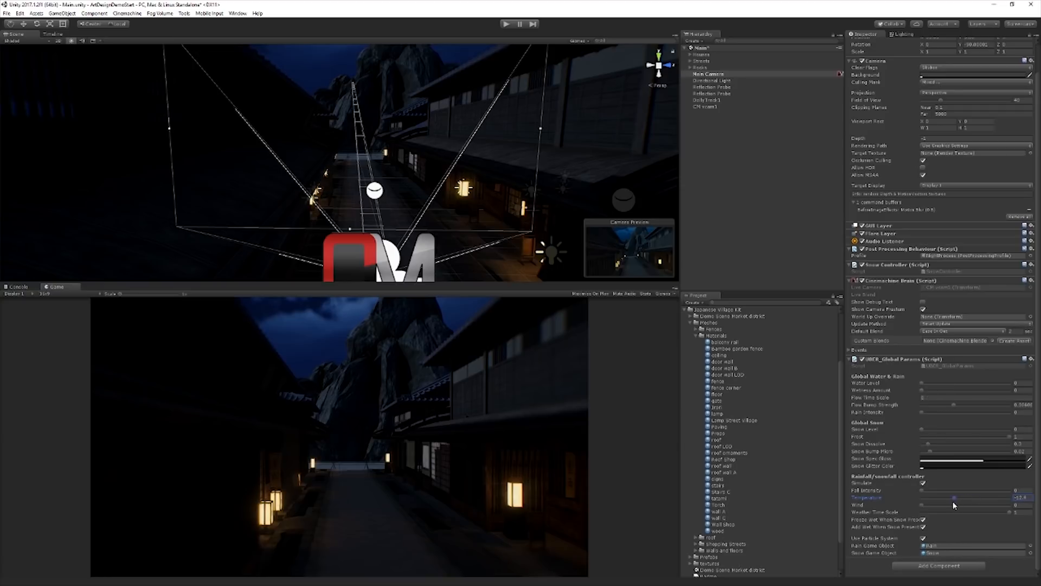
mouse_move(948, 501)
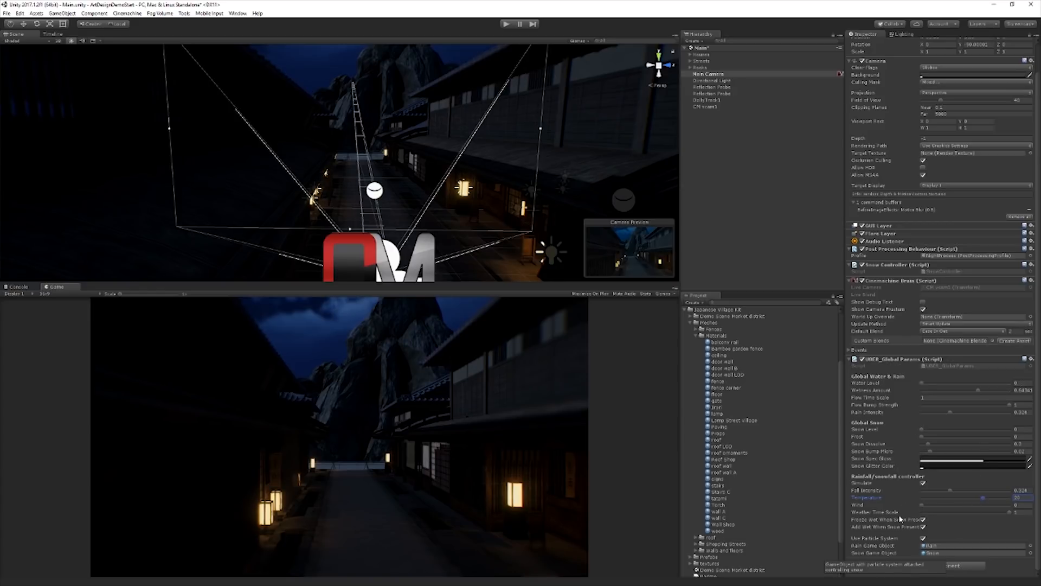
mouse_move(955, 542)
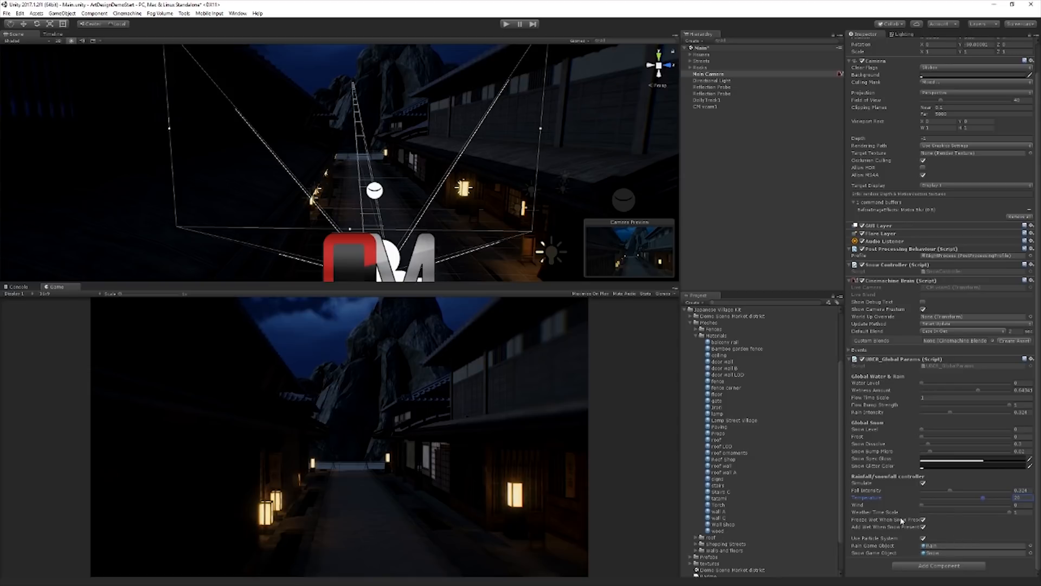
mouse_move(962, 531)
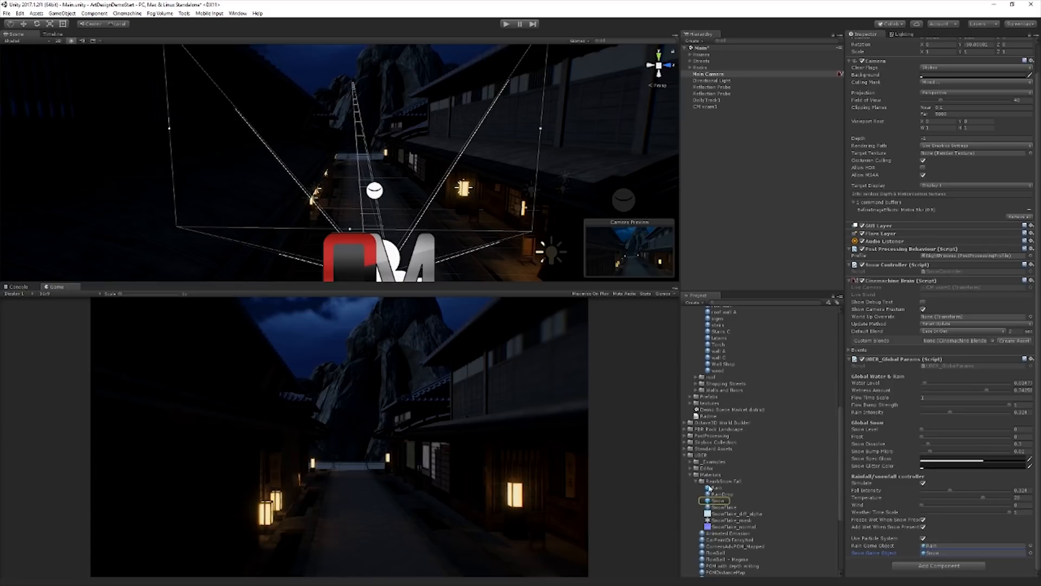
Add the Snow particle prefab from RainSnow Fall to the scene and select it.
click(716, 500)
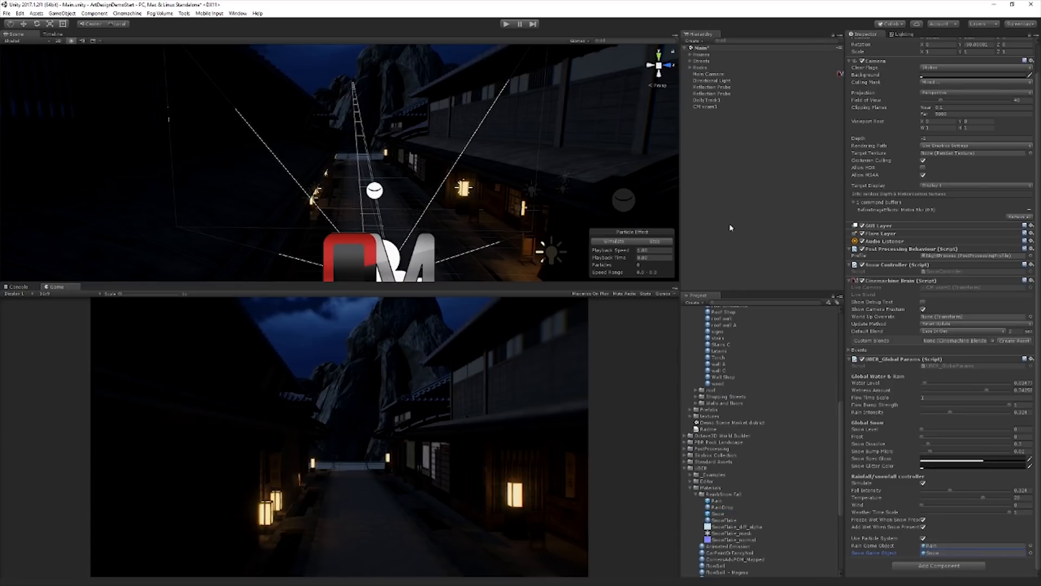
click(703, 114)
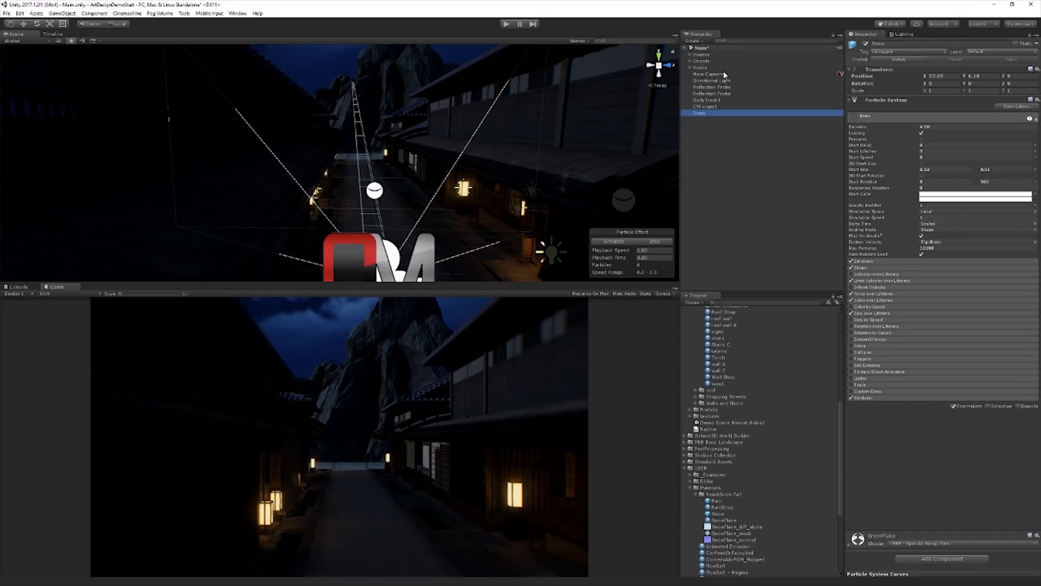
click(709, 74)
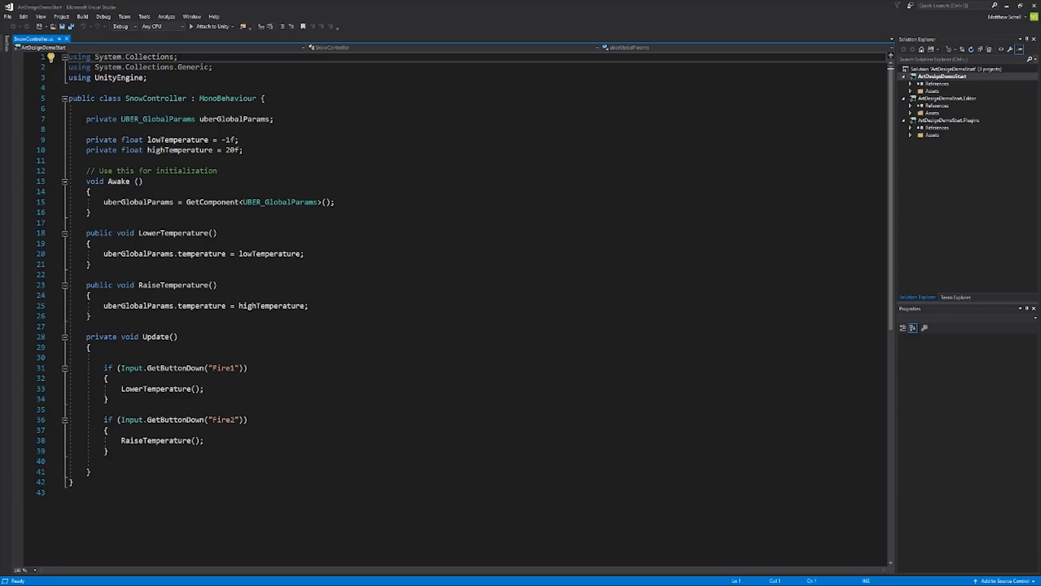
click(199, 119)
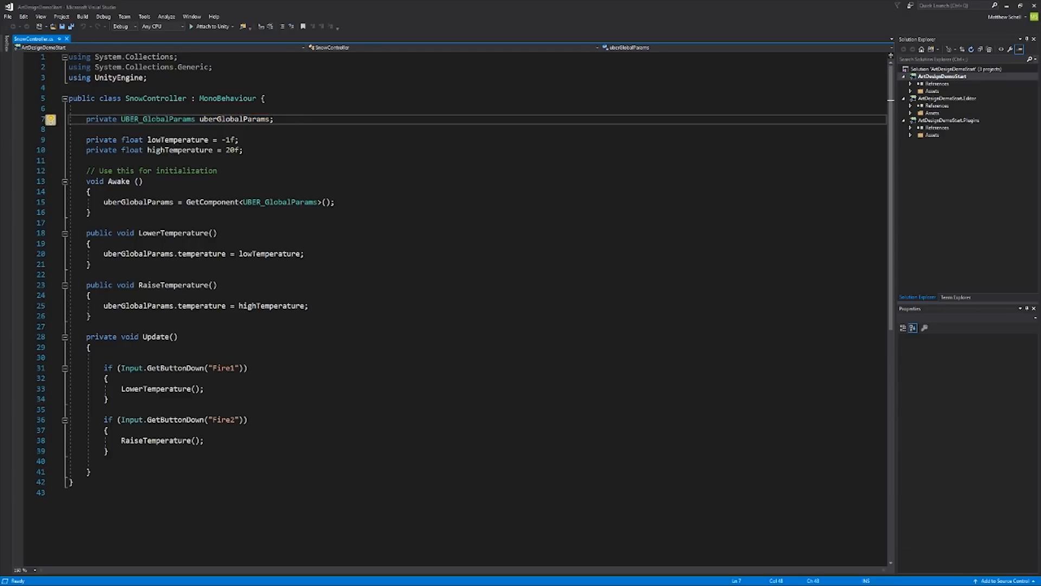
double_click(157, 119)
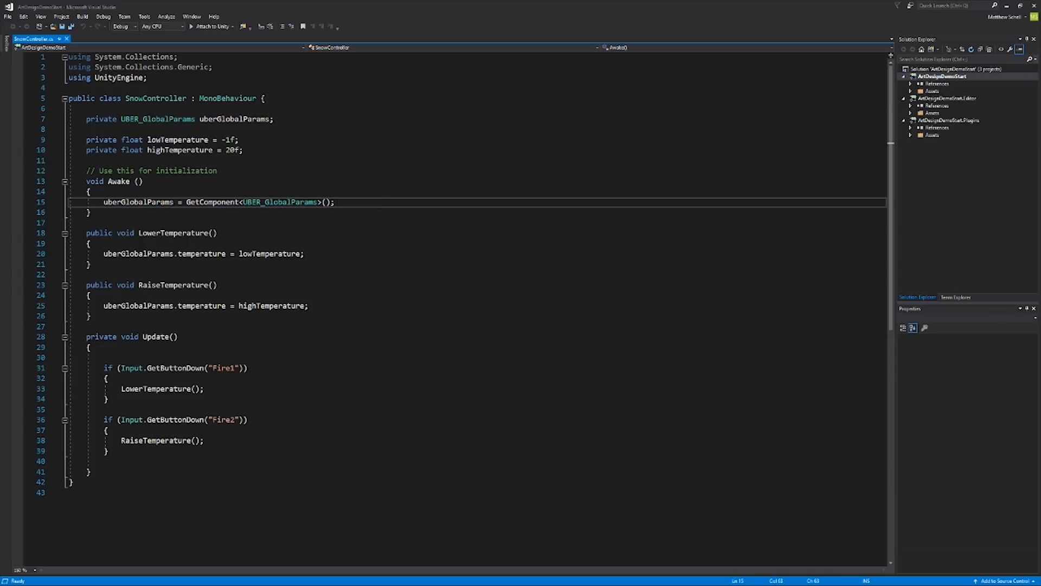
click(338, 201)
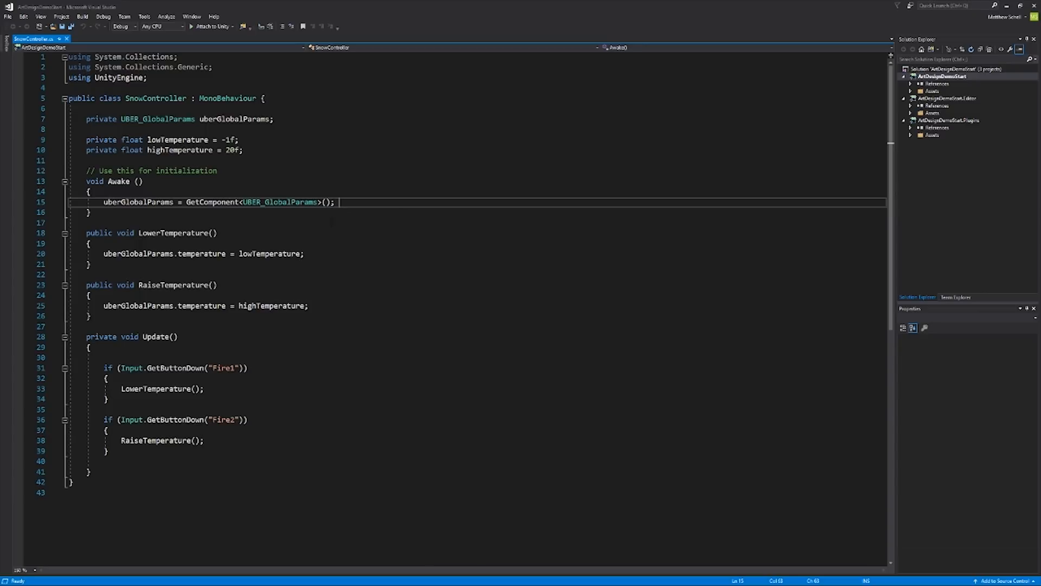
double_click(176, 285)
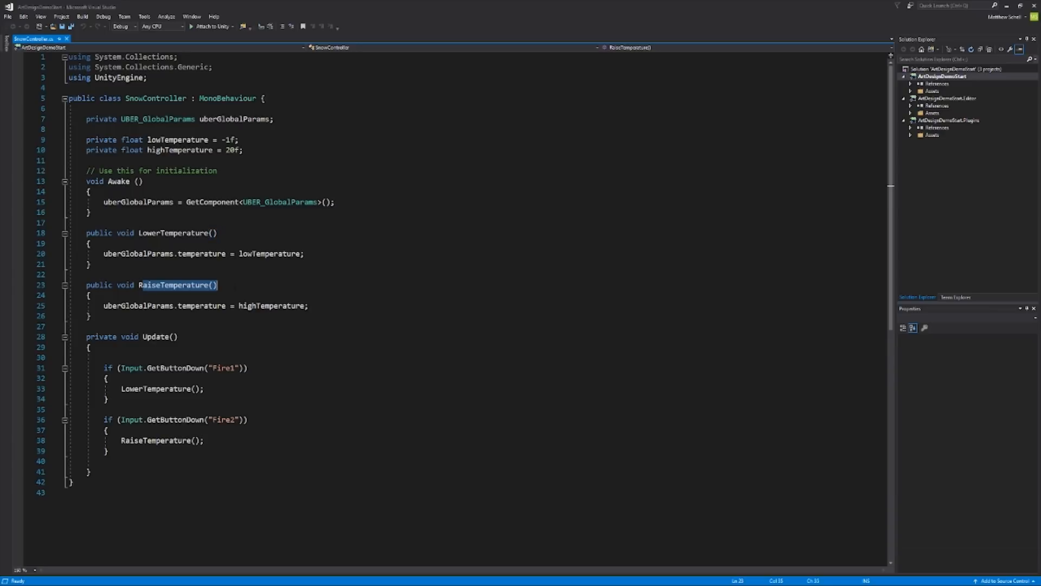
double_click(271, 305)
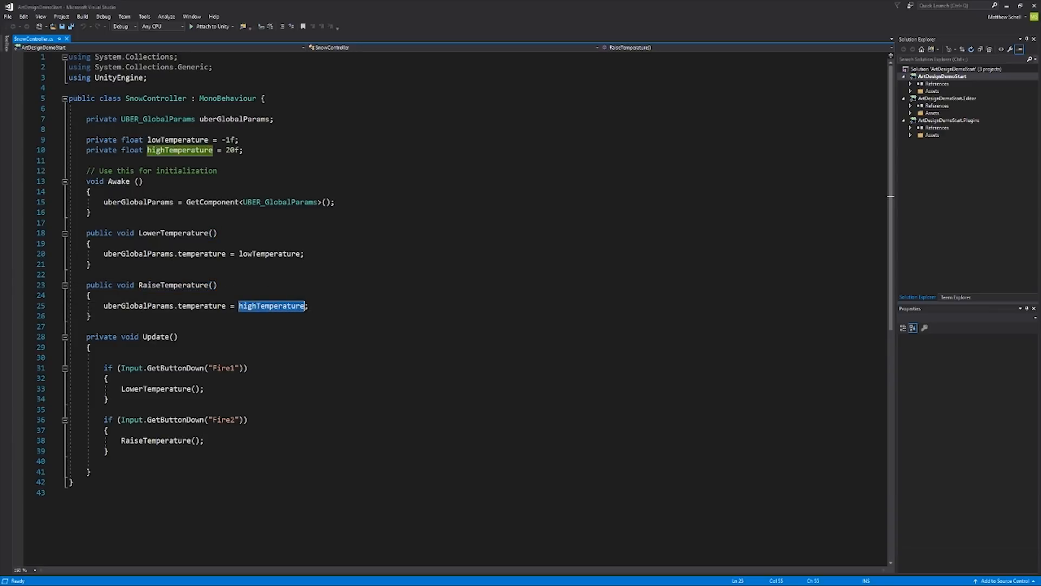
double_click(201, 254)
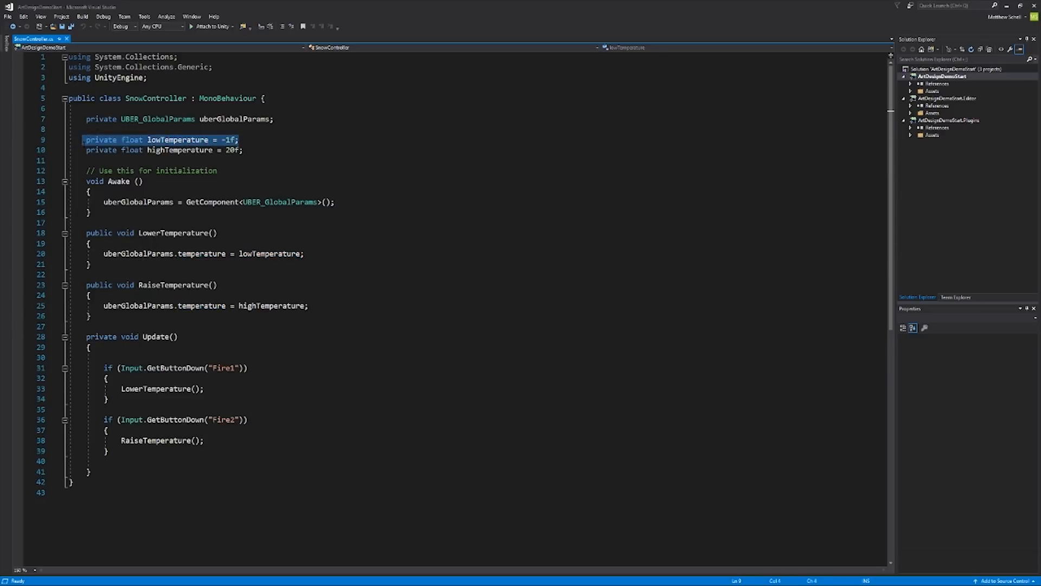
click(238, 139)
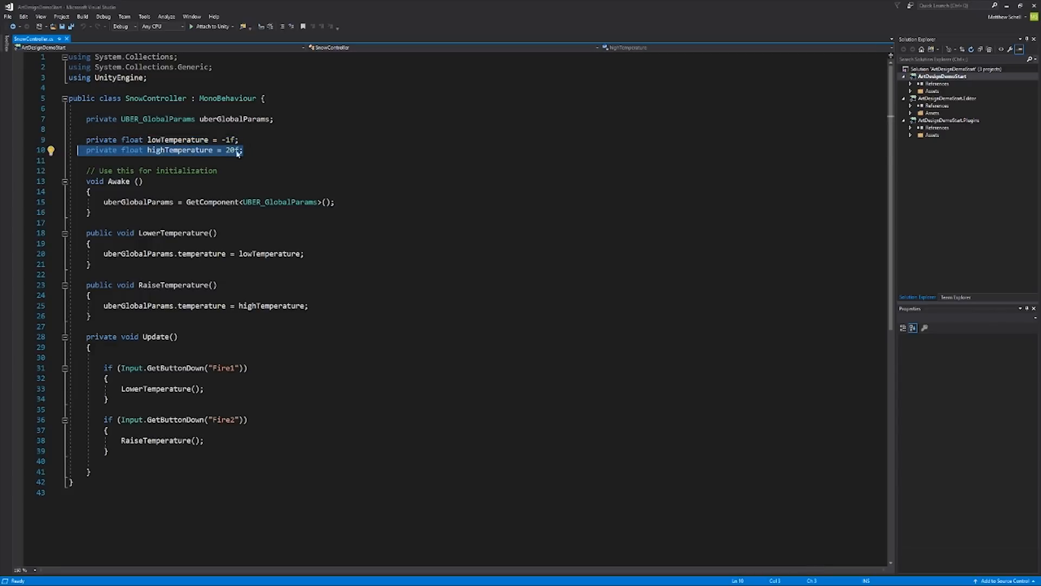
click(243, 149)
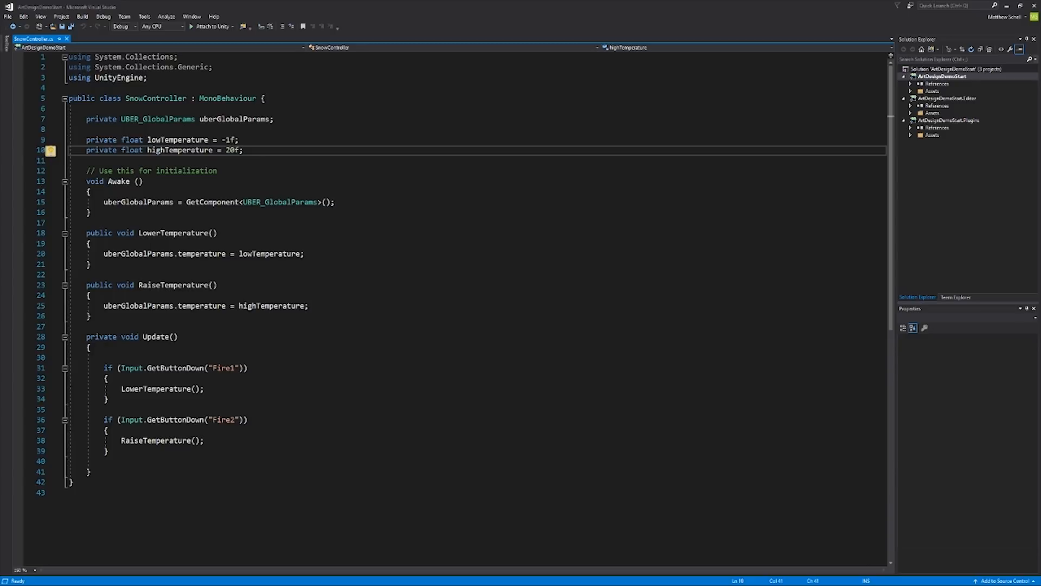
click(155, 336)
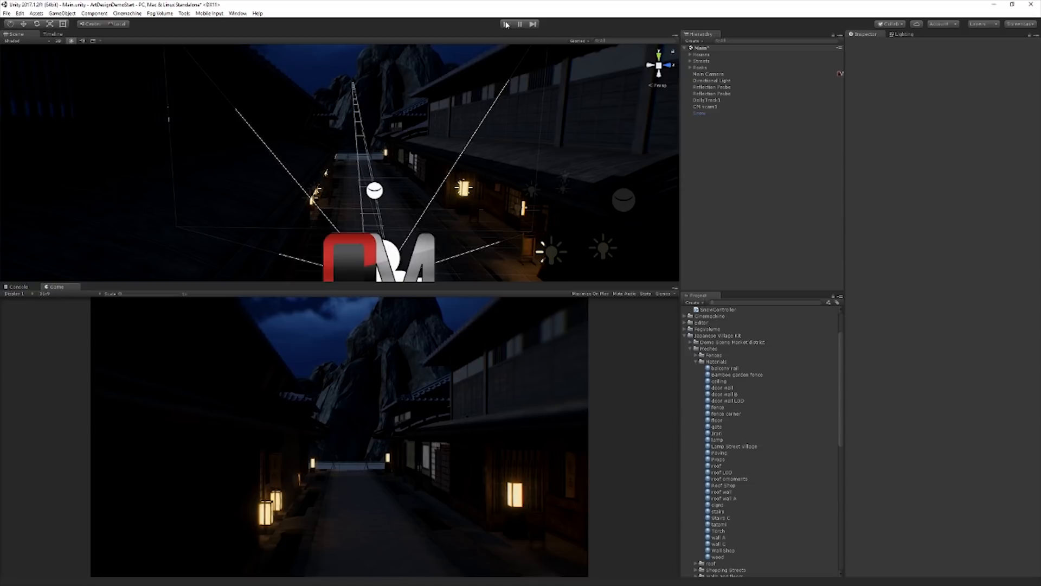
mouse_move(727, 79)
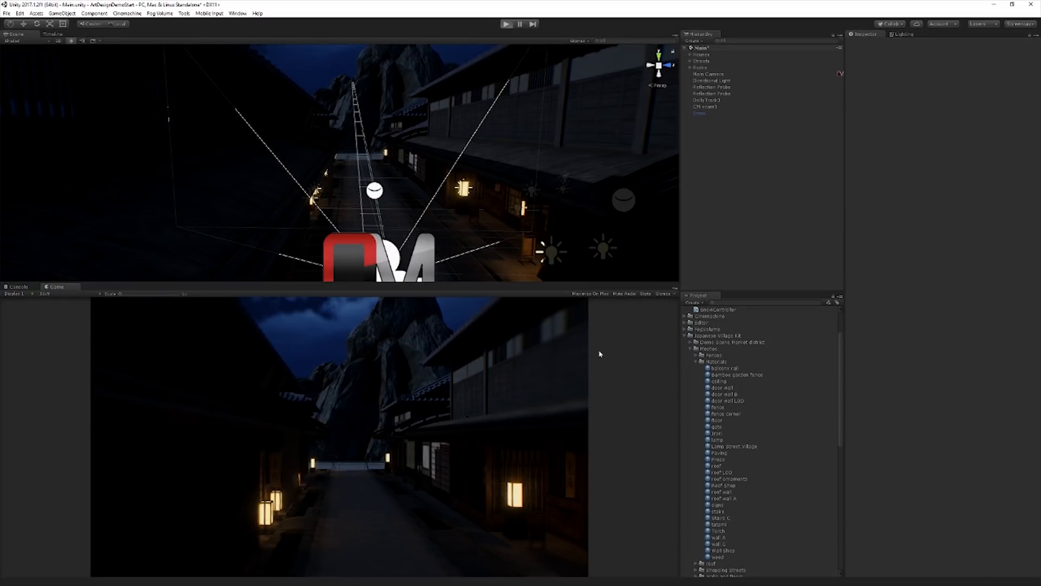
mouse_move(556, 388)
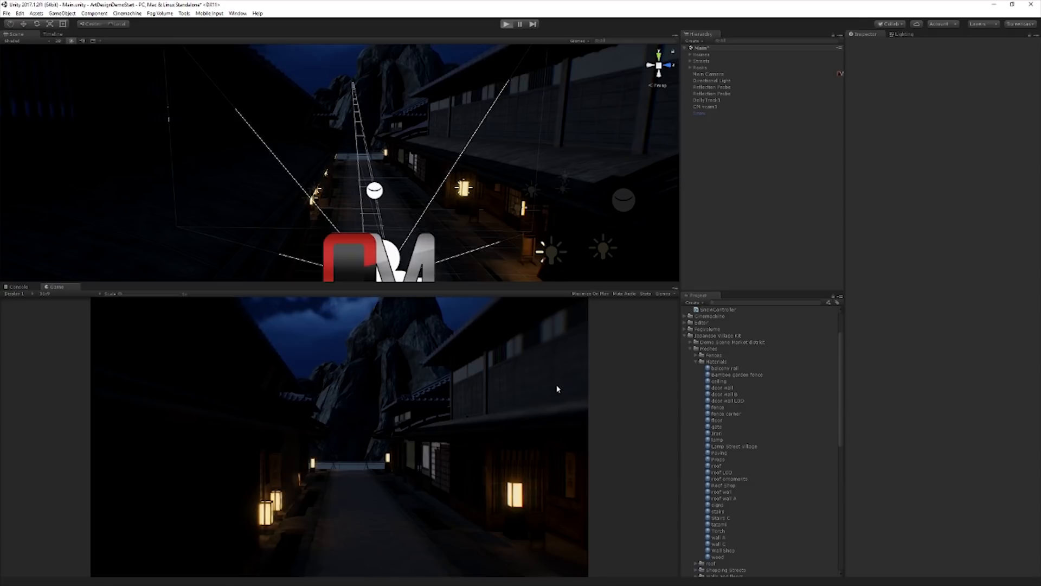
Play the scene and trigger the lower-temperature action so snow returns.
click(506, 24)
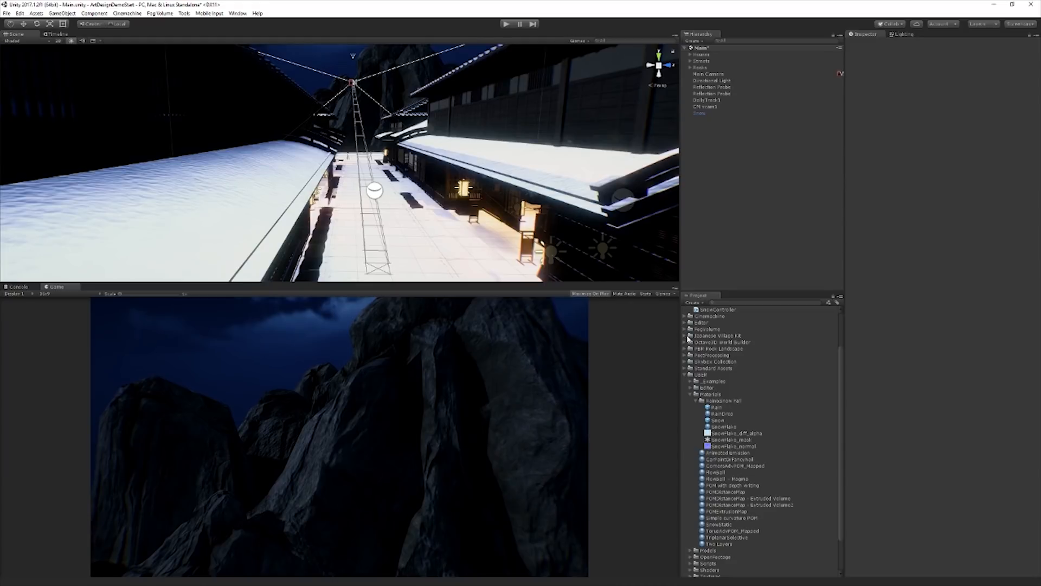
Select the ten PBR Rock Landscape materials and bring up their shader list.
click(687, 311)
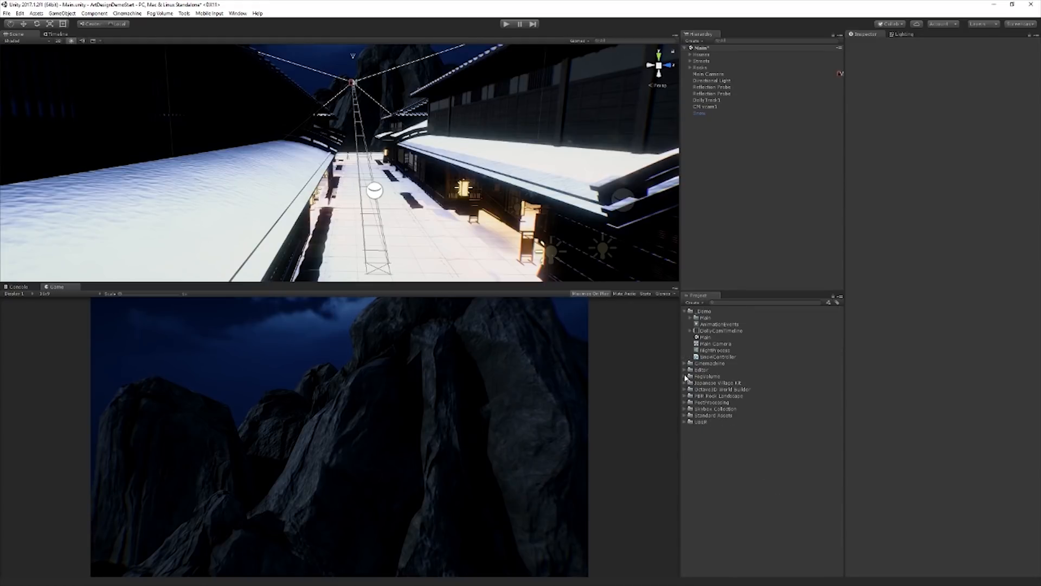
click(687, 396)
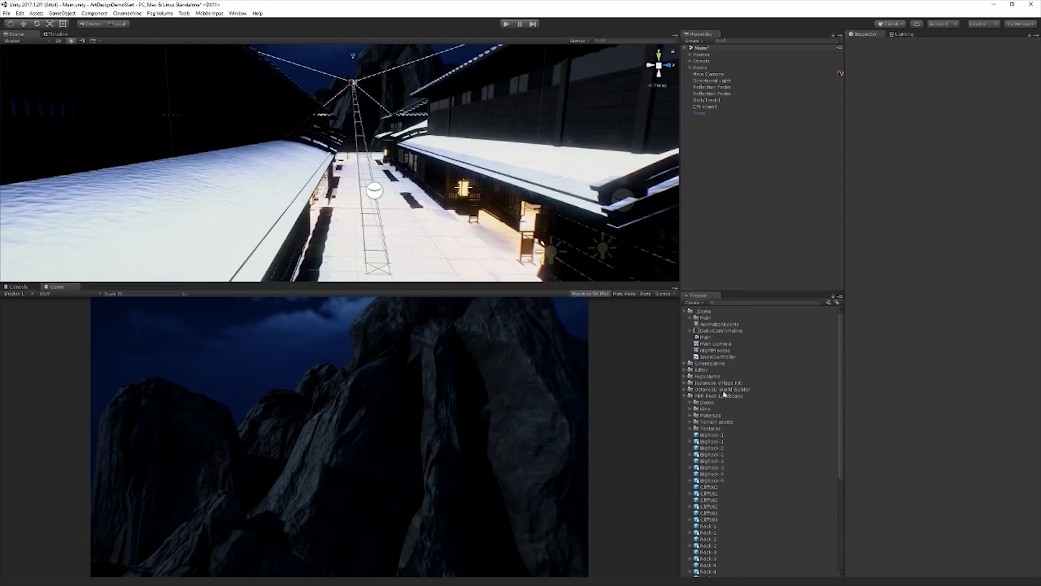
click(691, 367)
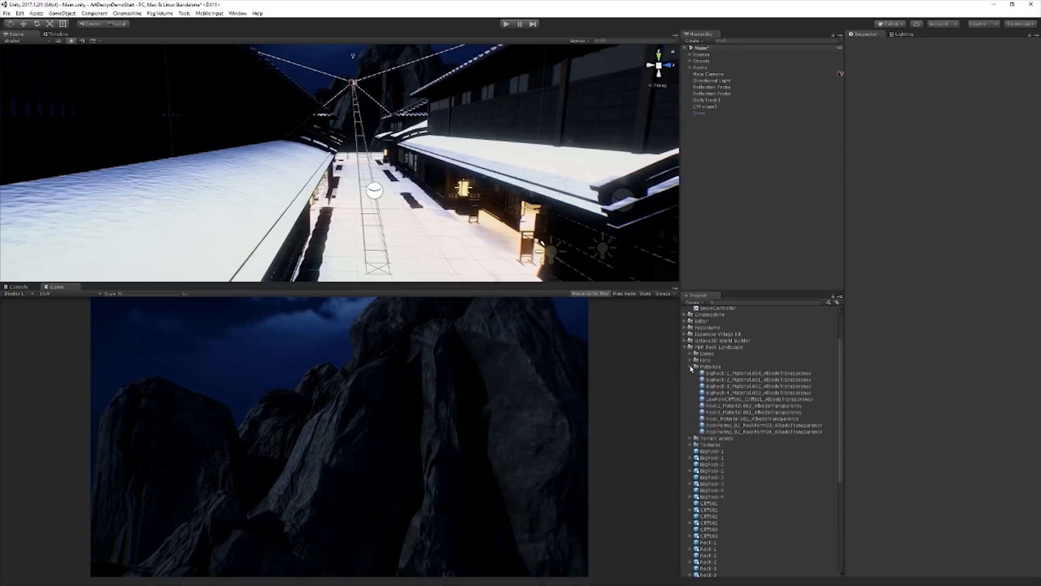
click(750, 372)
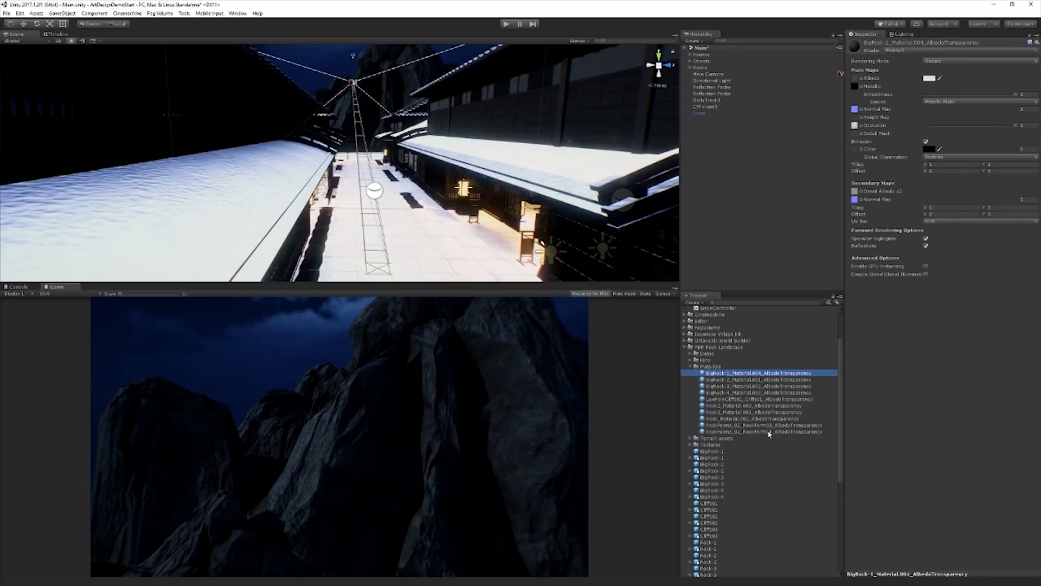
click(766, 432)
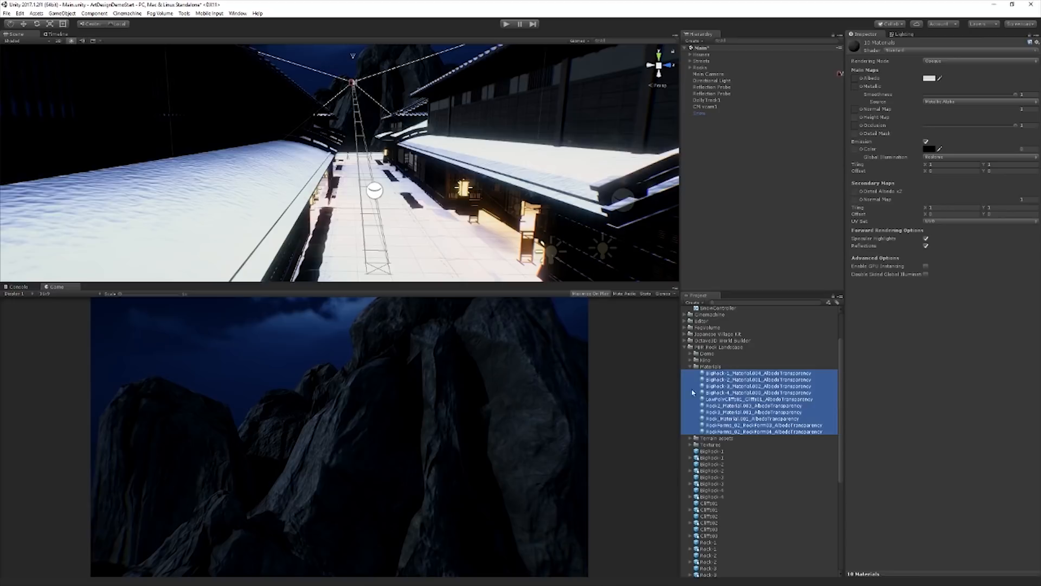
mouse_move(975, 420)
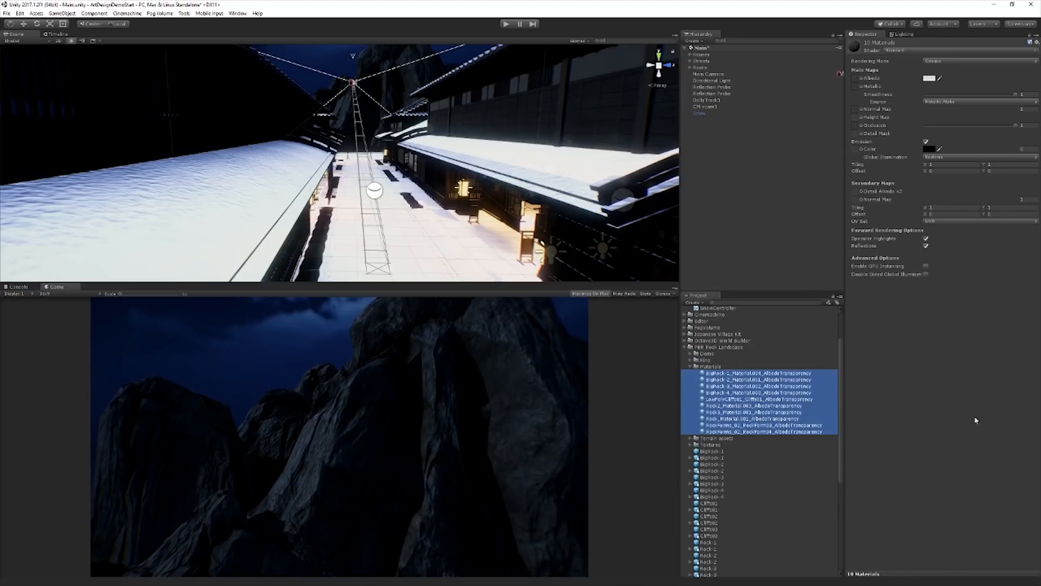
click(896, 50)
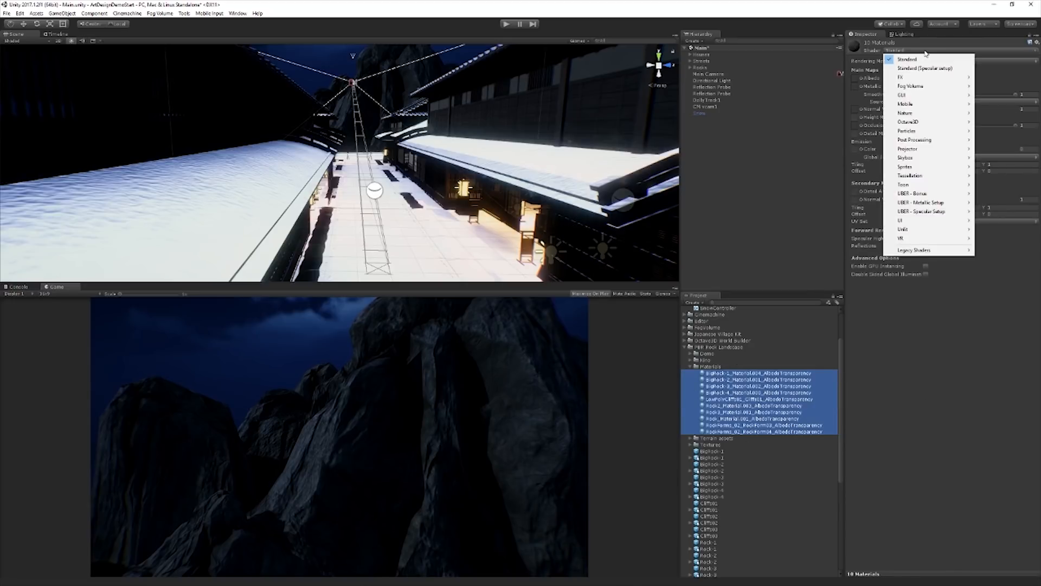
mouse_move(921, 202)
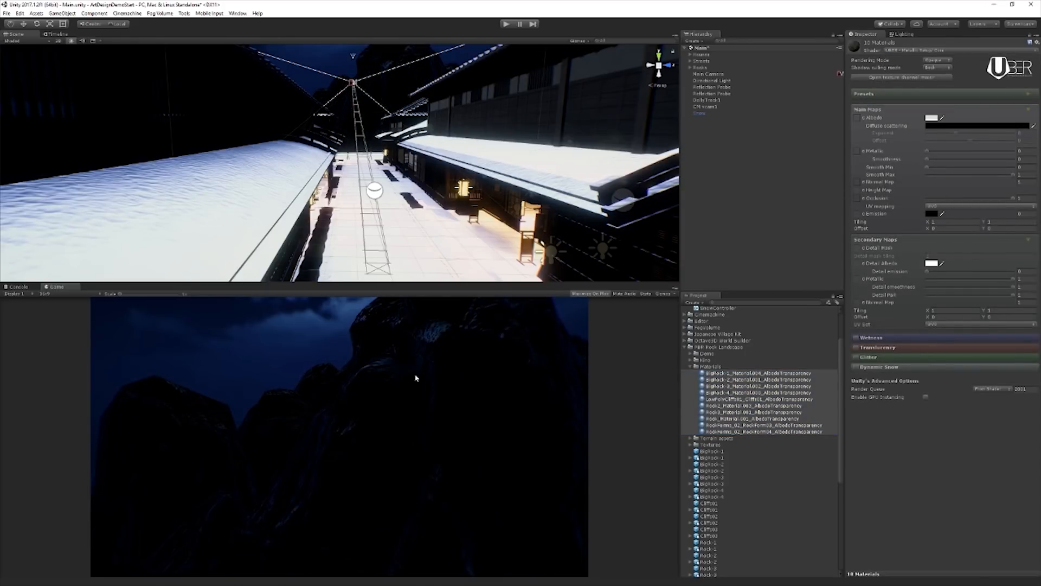
mouse_move(243, 419)
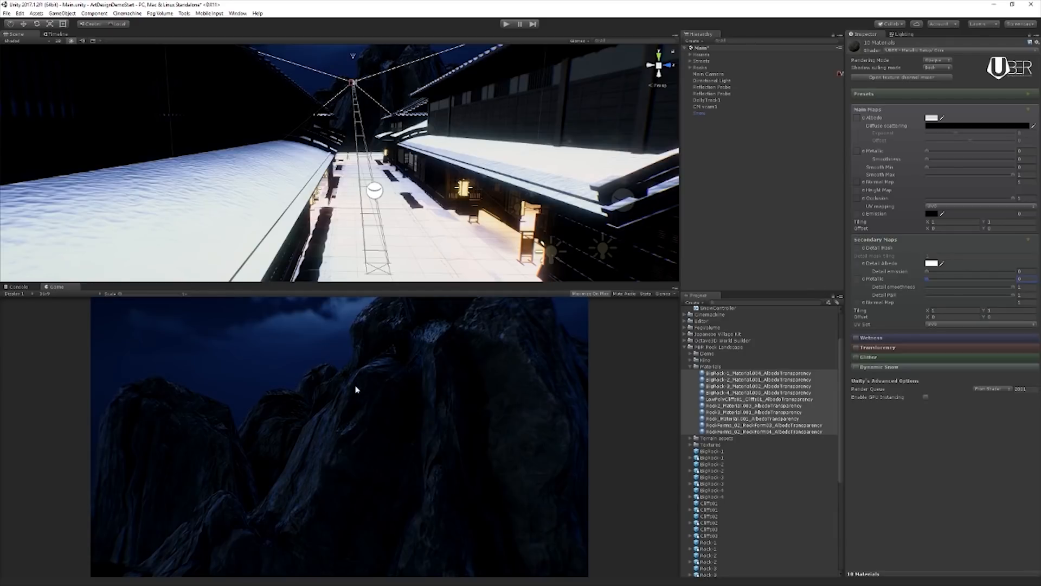
mouse_move(990, 294)
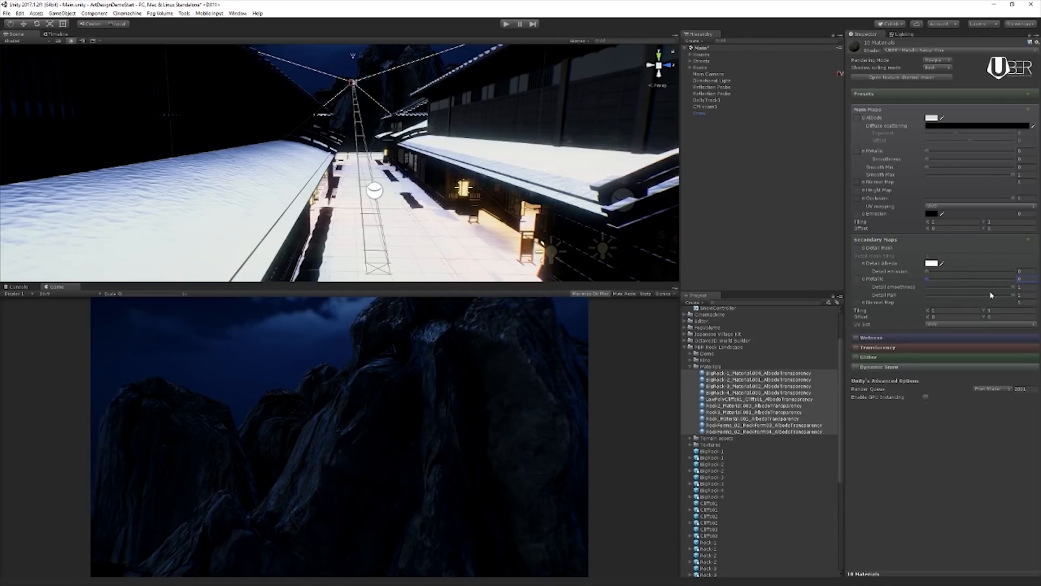
mouse_move(941, 283)
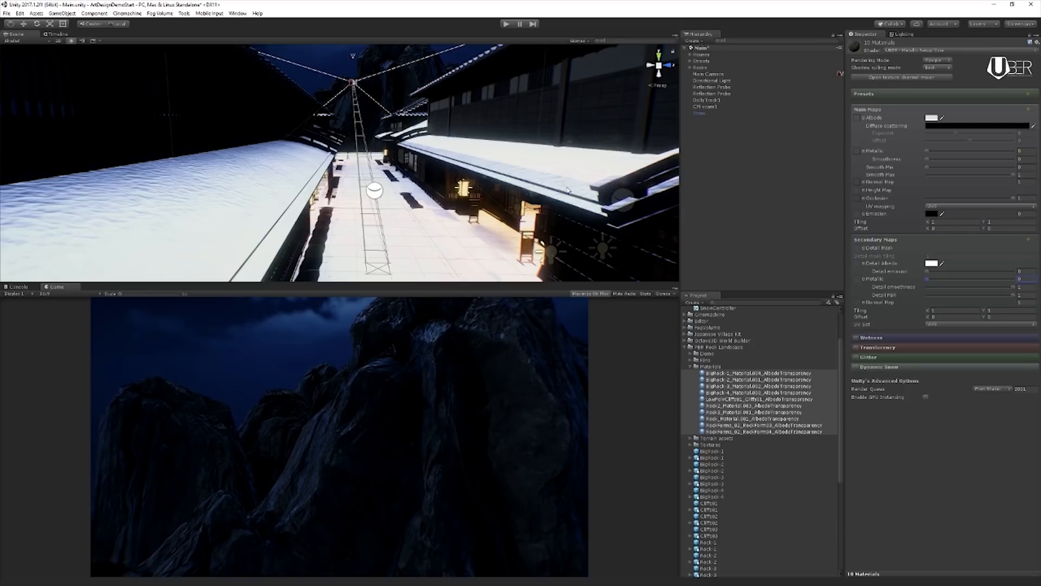
mouse_move(965, 369)
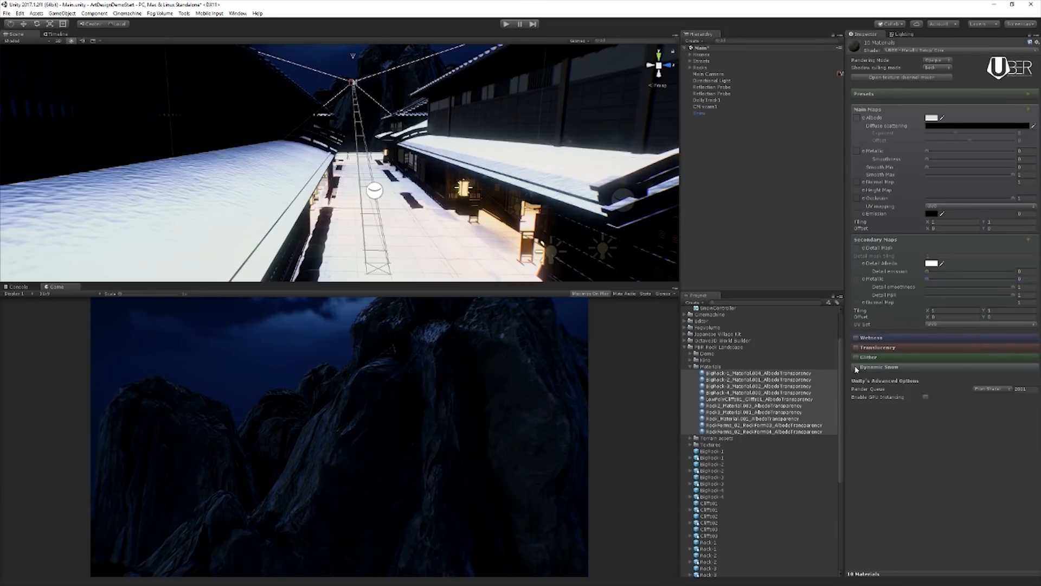
Enable the UBER shader's Dynamic Snow on the ten PBR Rock Landscape materials.
click(858, 367)
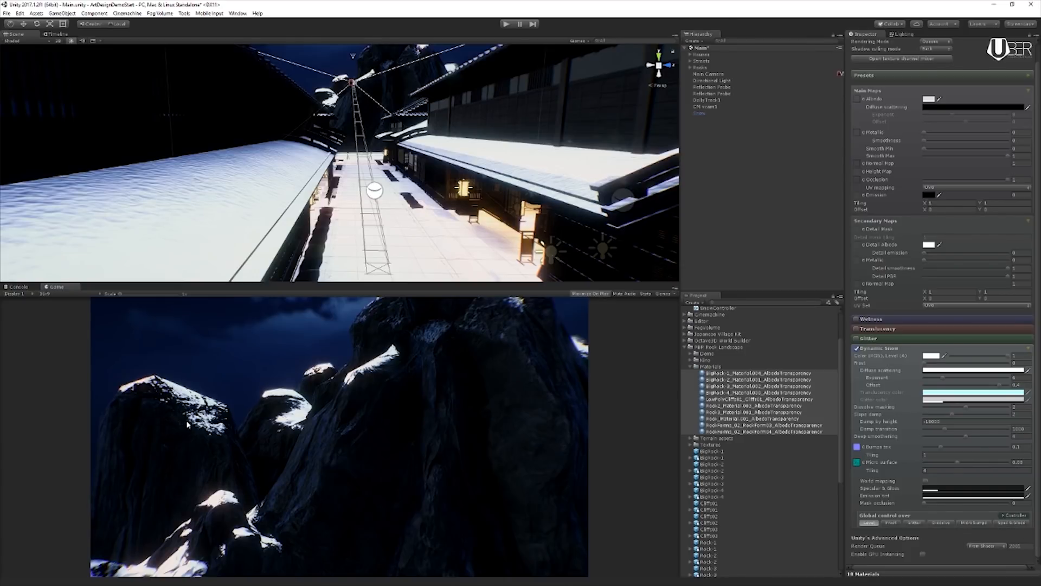
mouse_move(205, 520)
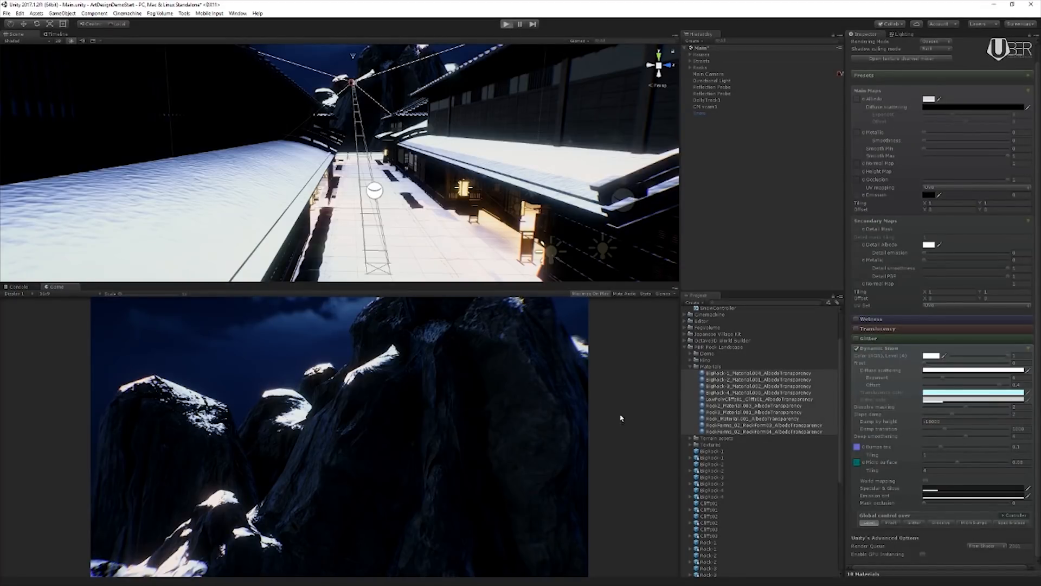
Enter Play mode to view the snowy village street and snow-capped rocks.
click(506, 24)
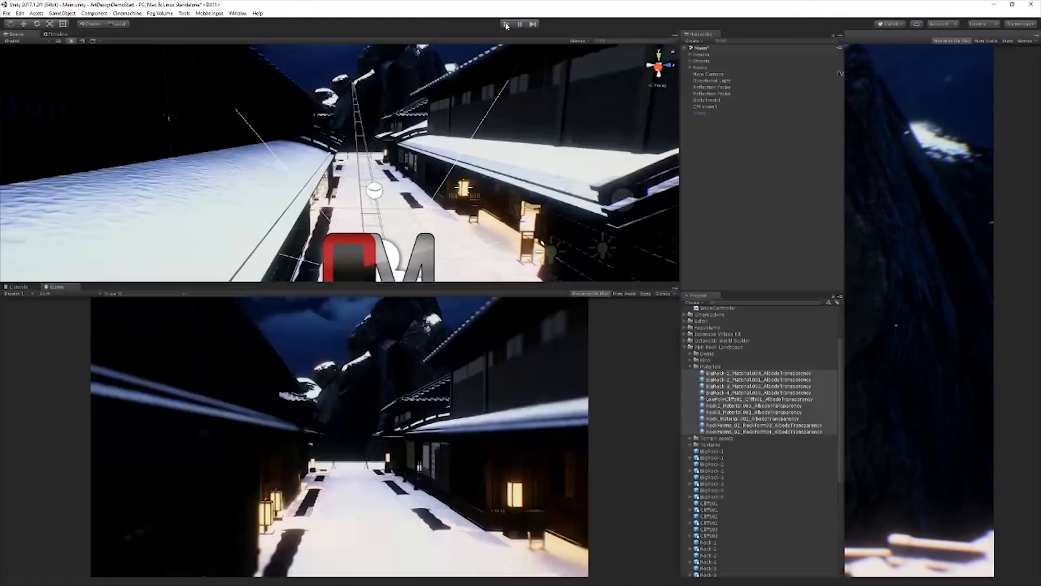
Exit Play mode to return to editing the village scene.
click(506, 24)
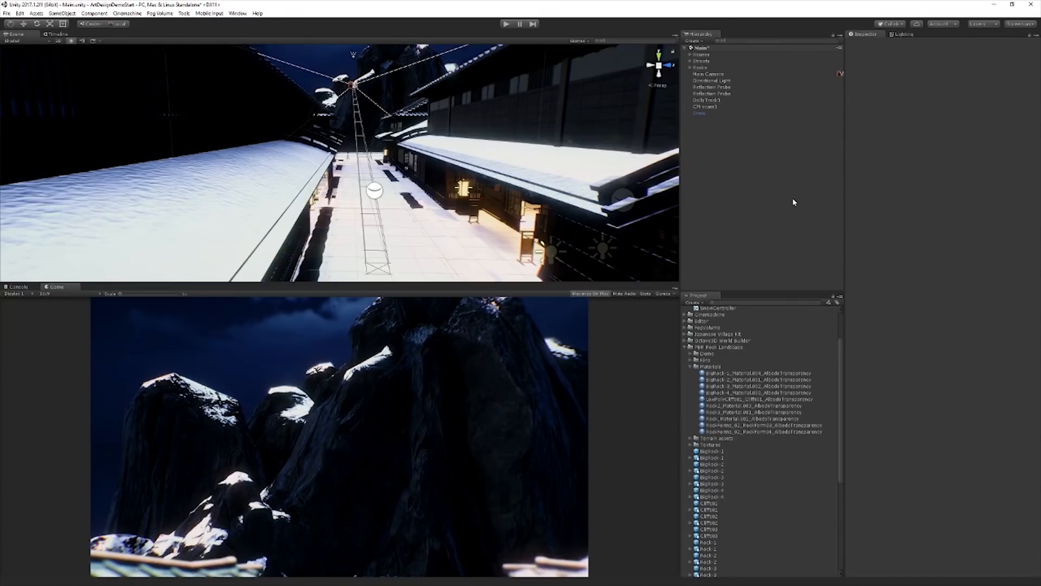
mouse_move(790, 208)
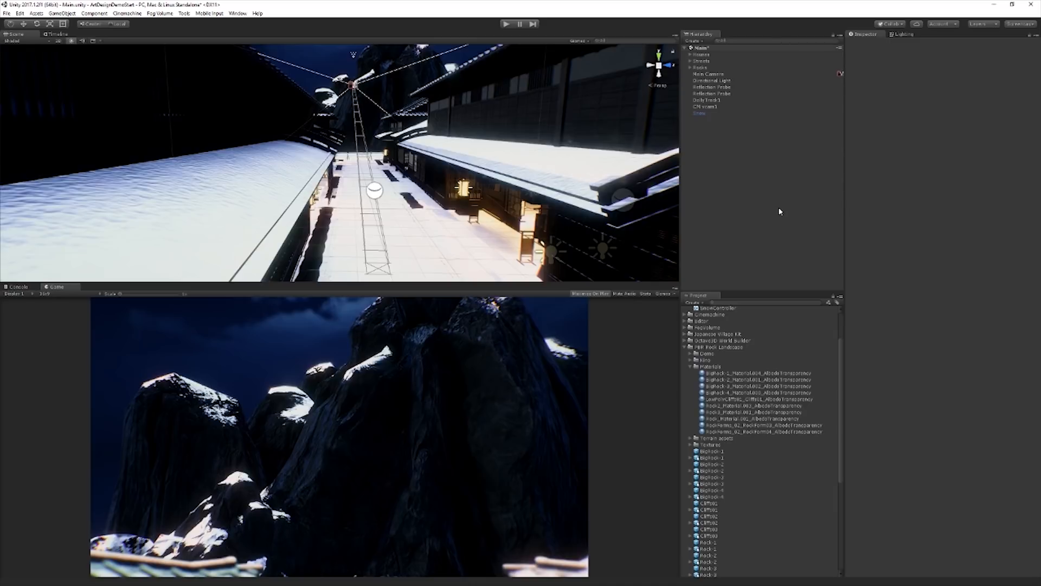
mouse_move(756, 215)
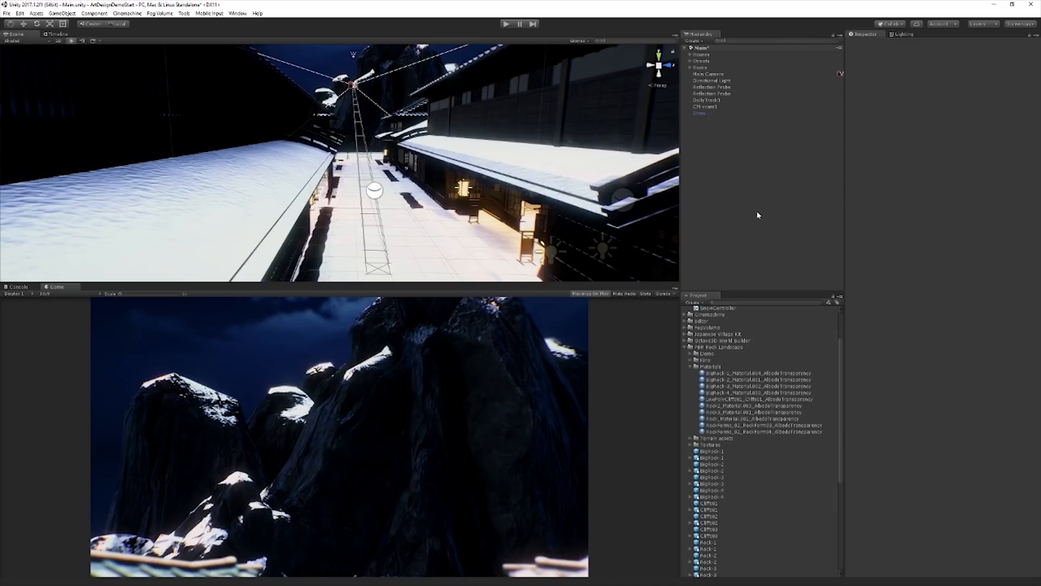
mouse_move(766, 213)
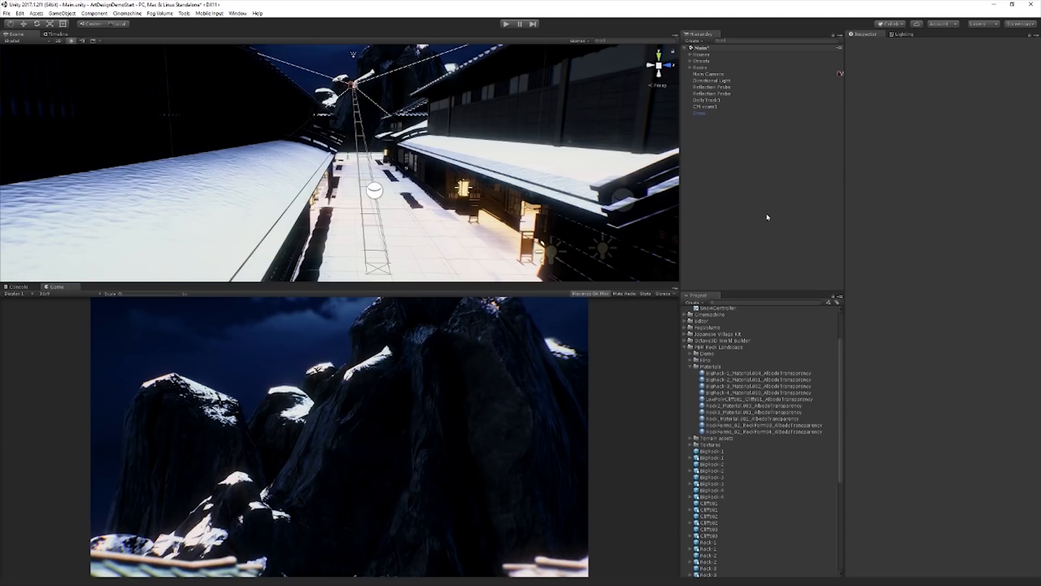
mouse_move(758, 212)
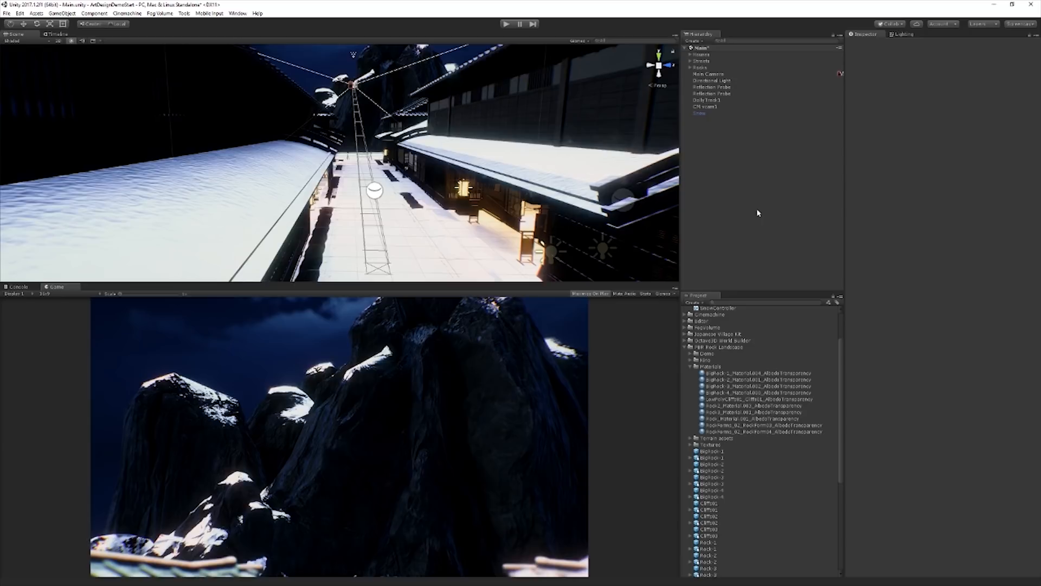
mouse_move(715, 196)
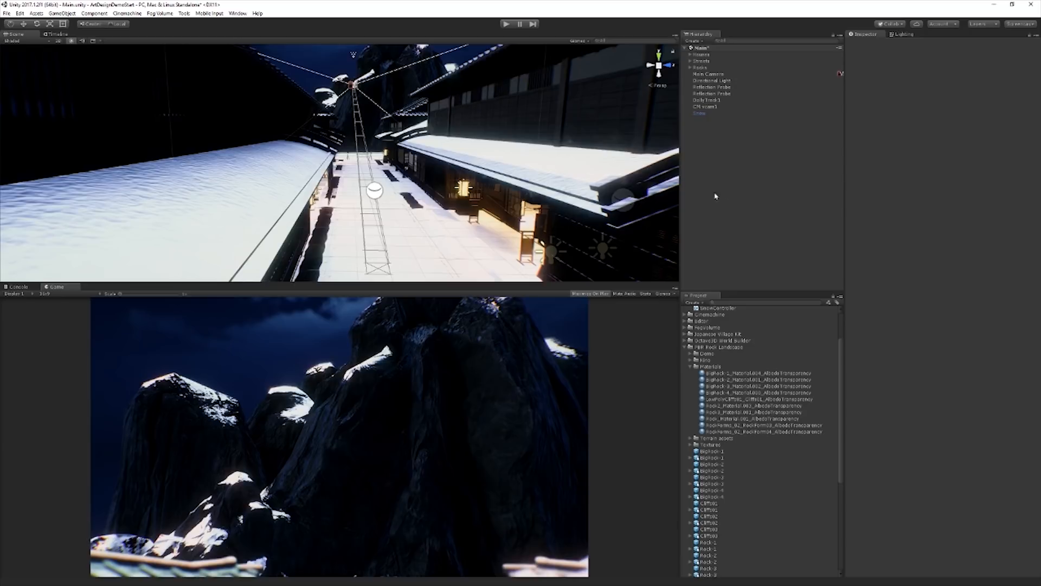
mouse_move(710, 193)
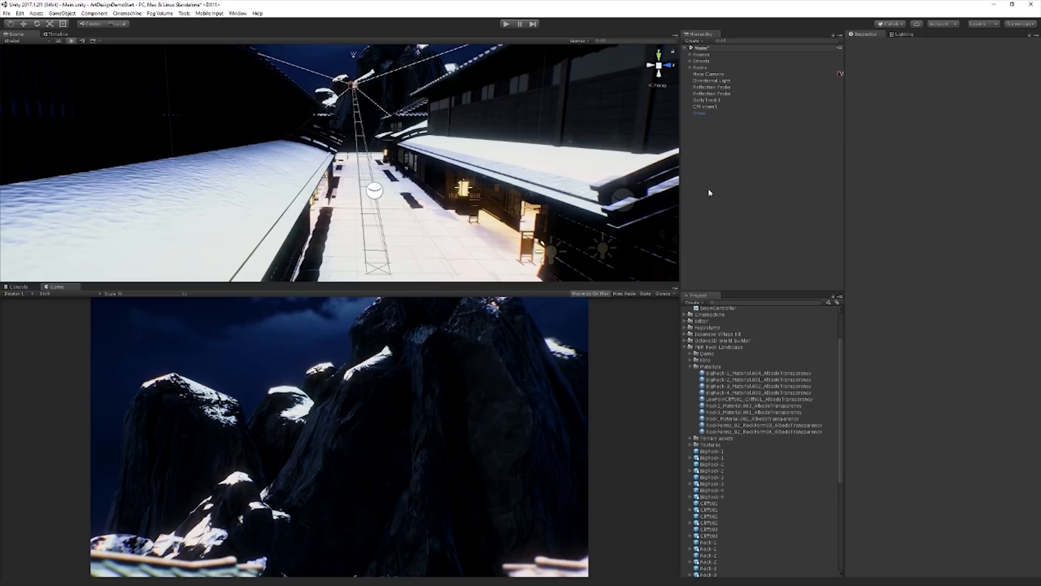
mouse_move(894, 171)
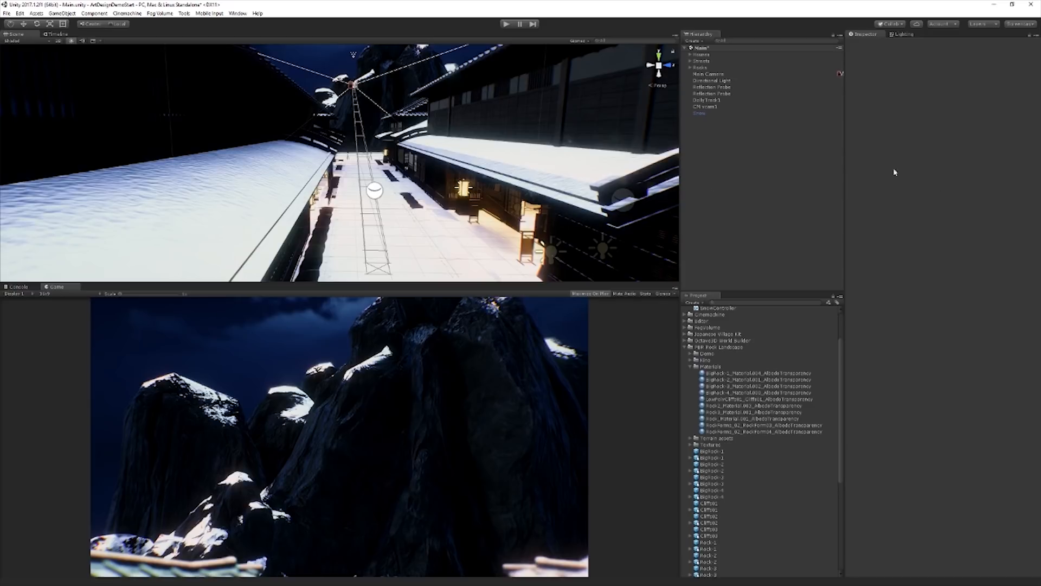